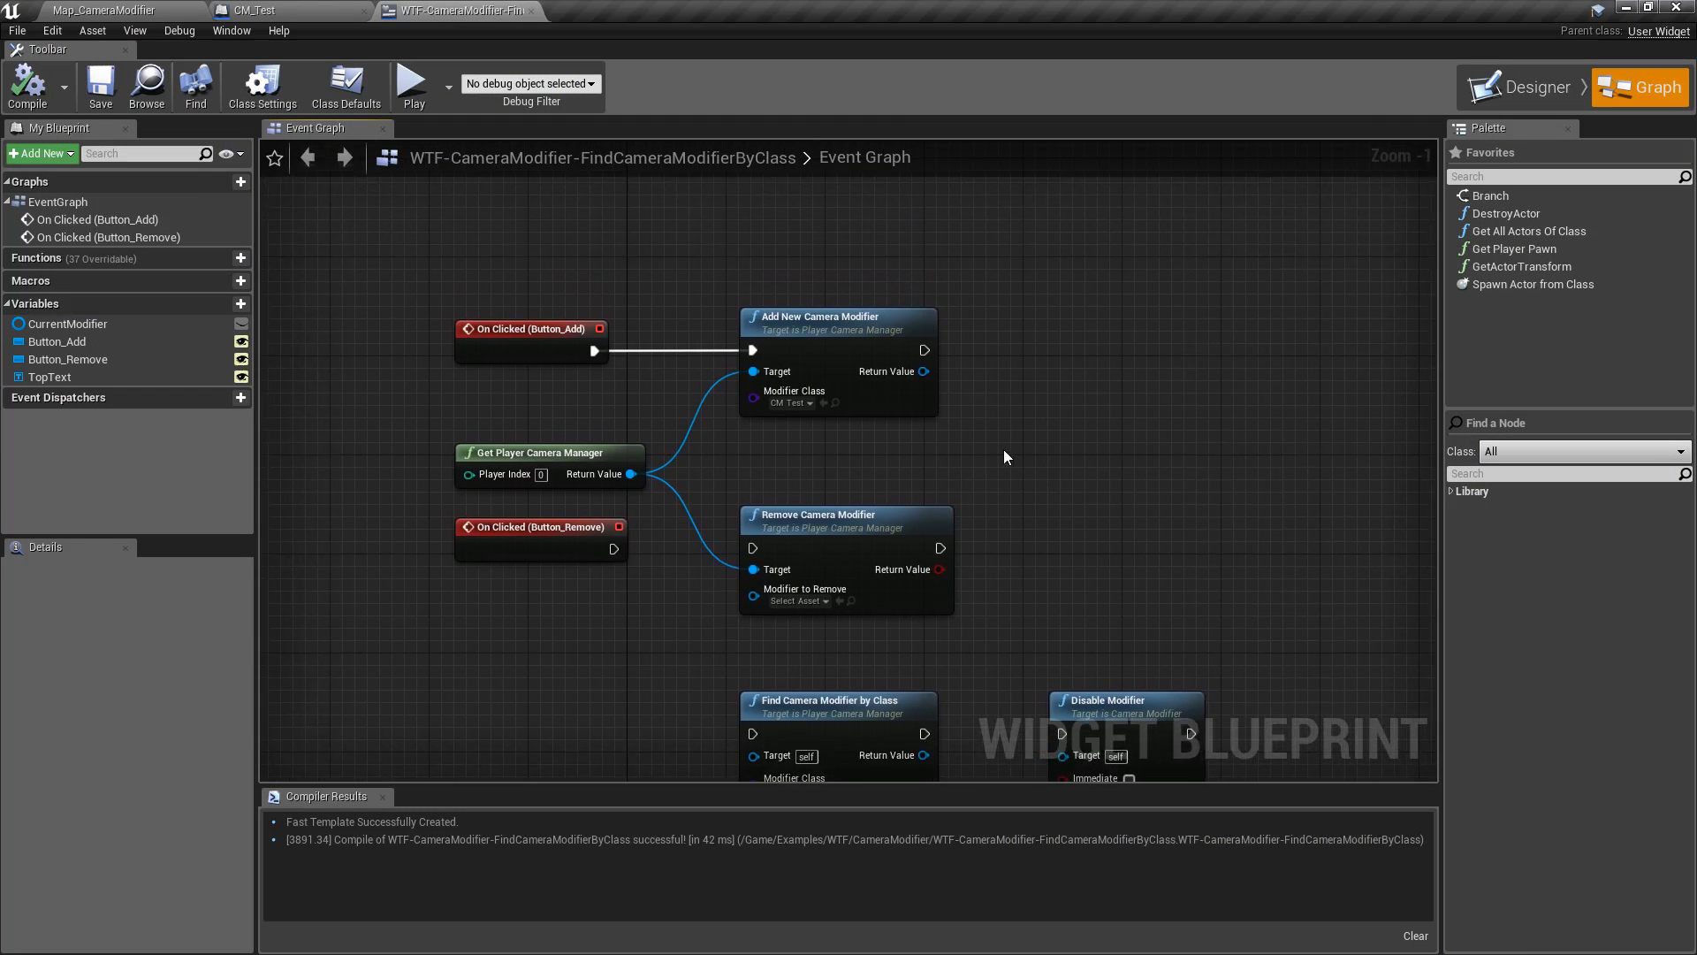
{"action": "mouse_move", "coordinate": [447, 127]}
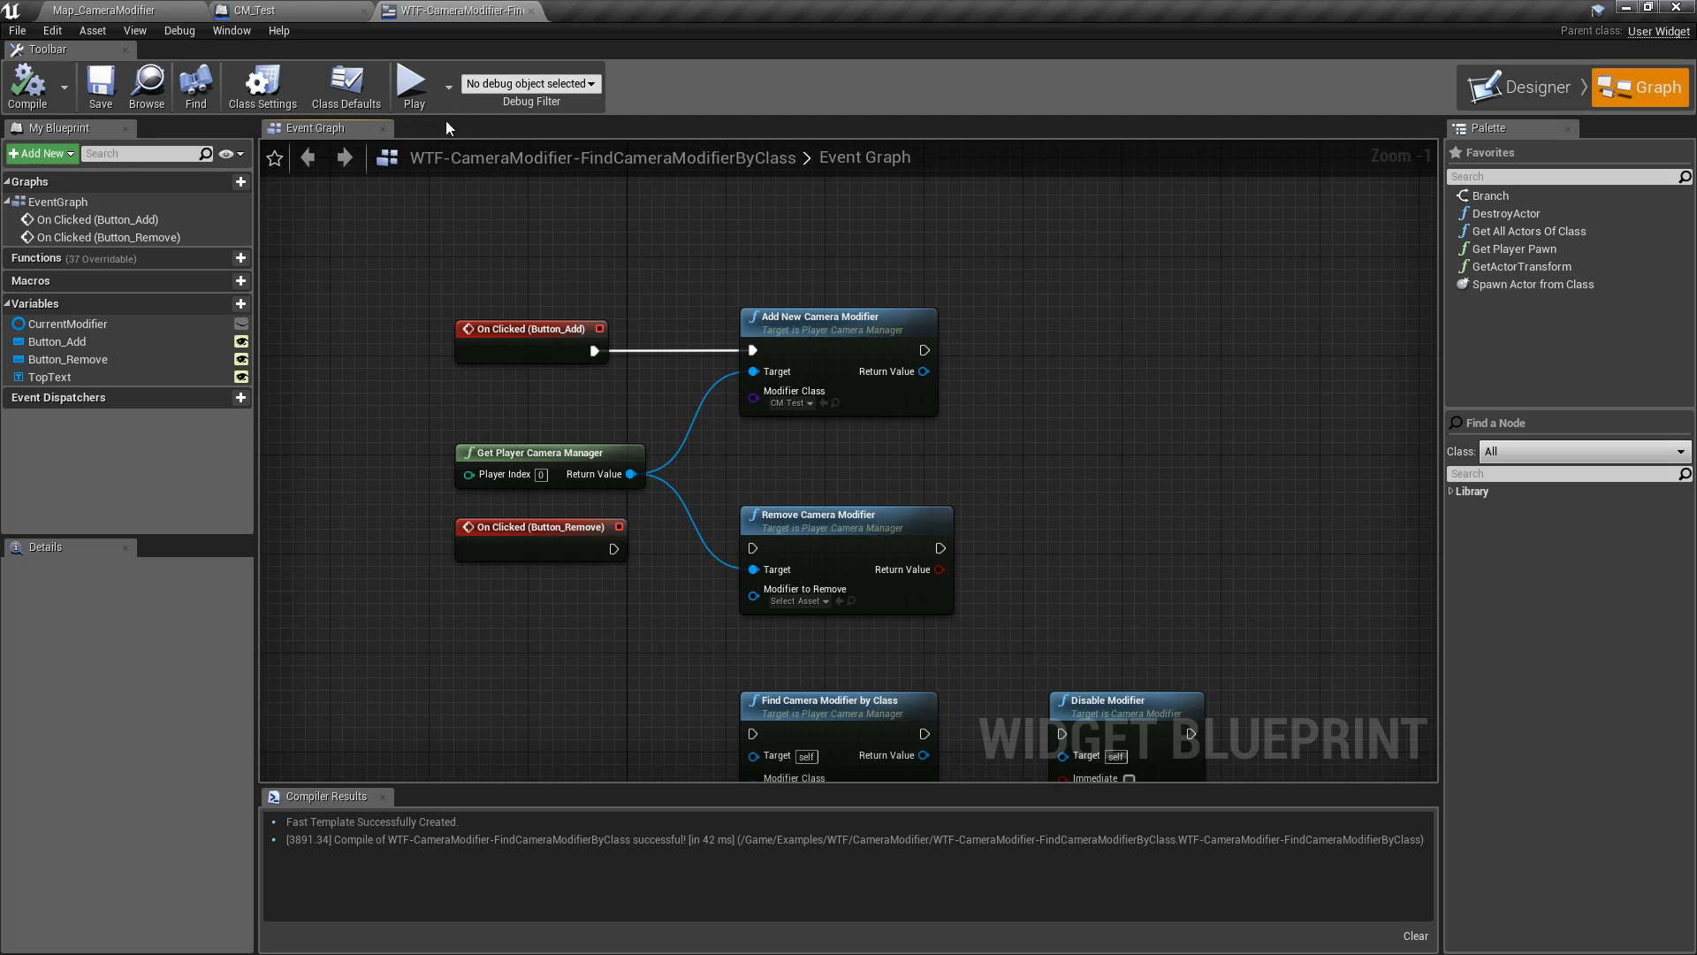
Feed Get Player Camera Manager into Find Camera Modifier by Class, connect it to Remove Camera Modifier, and start Play
{"action": "left_click", "coordinate": [415, 85]}
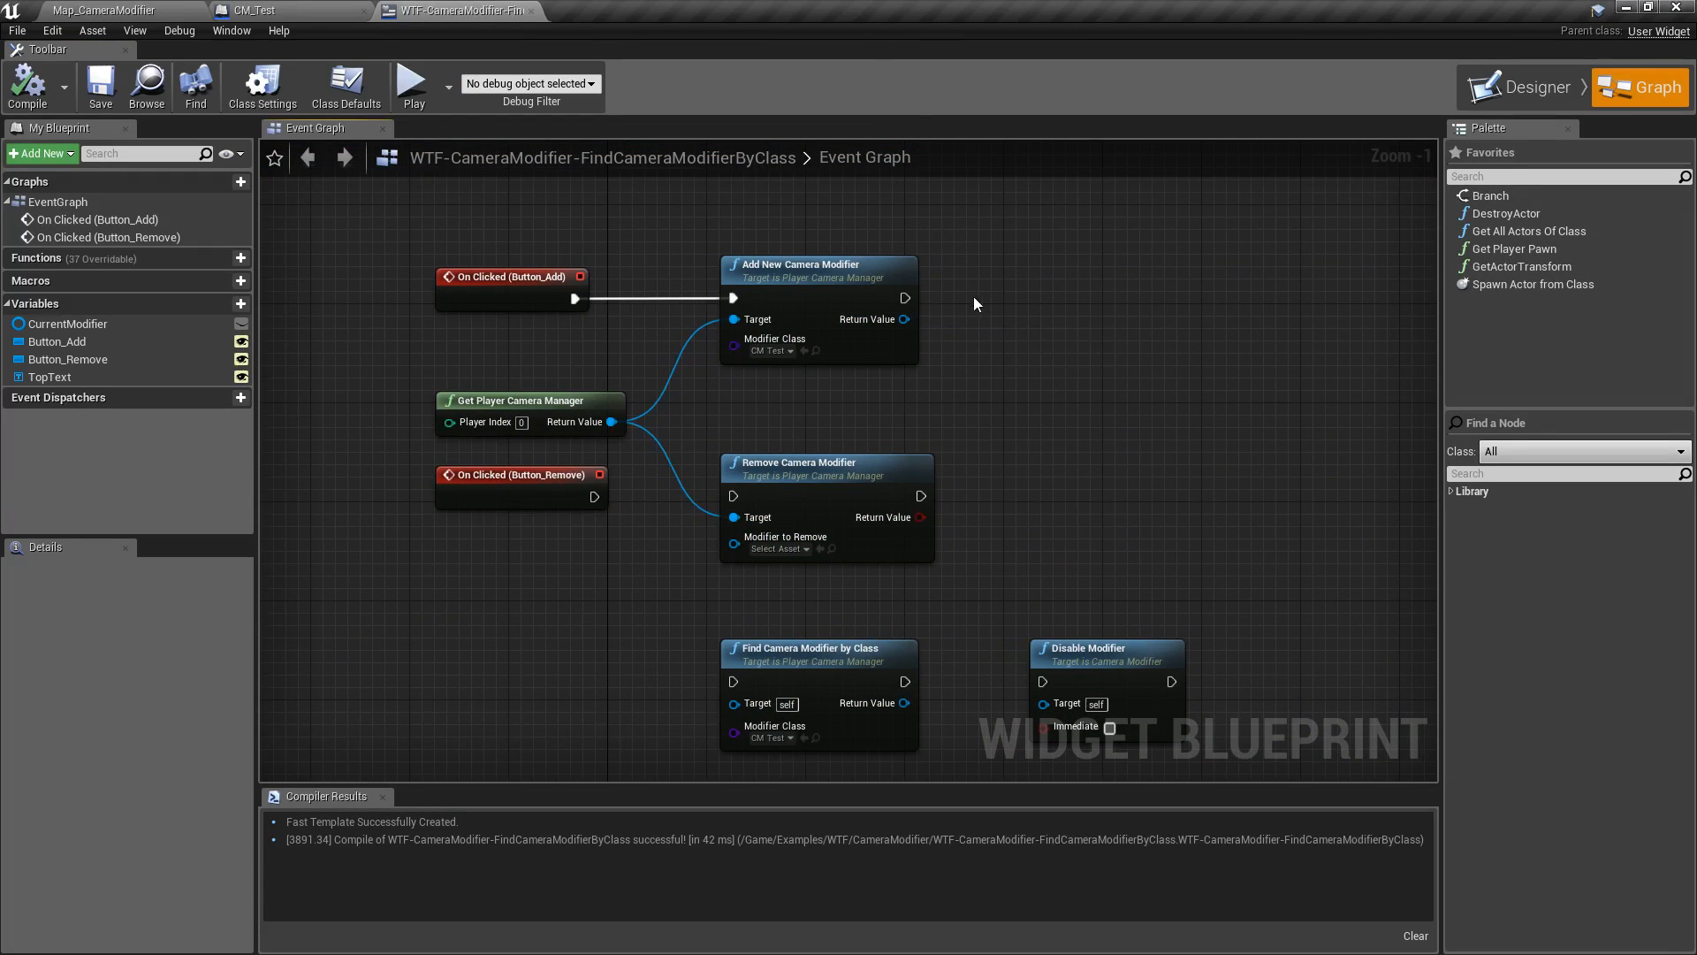
{"action": "mouse_move", "coordinate": [964, 327]}
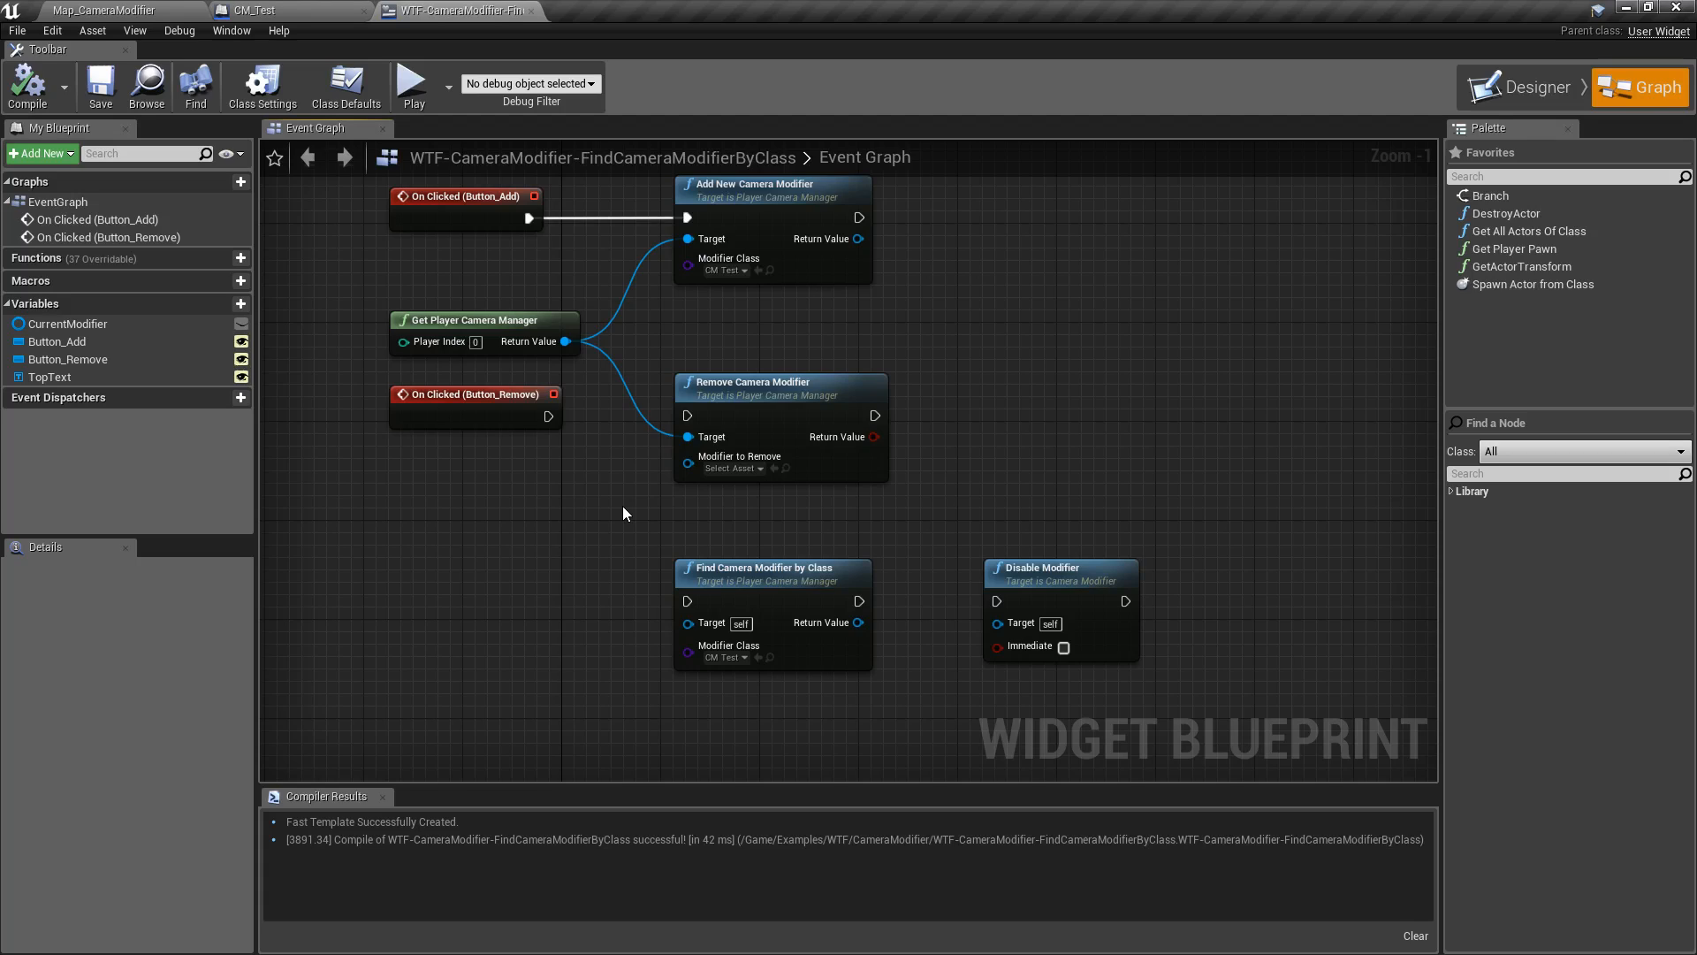
{"action": "mouse_move", "coordinate": [690, 536]}
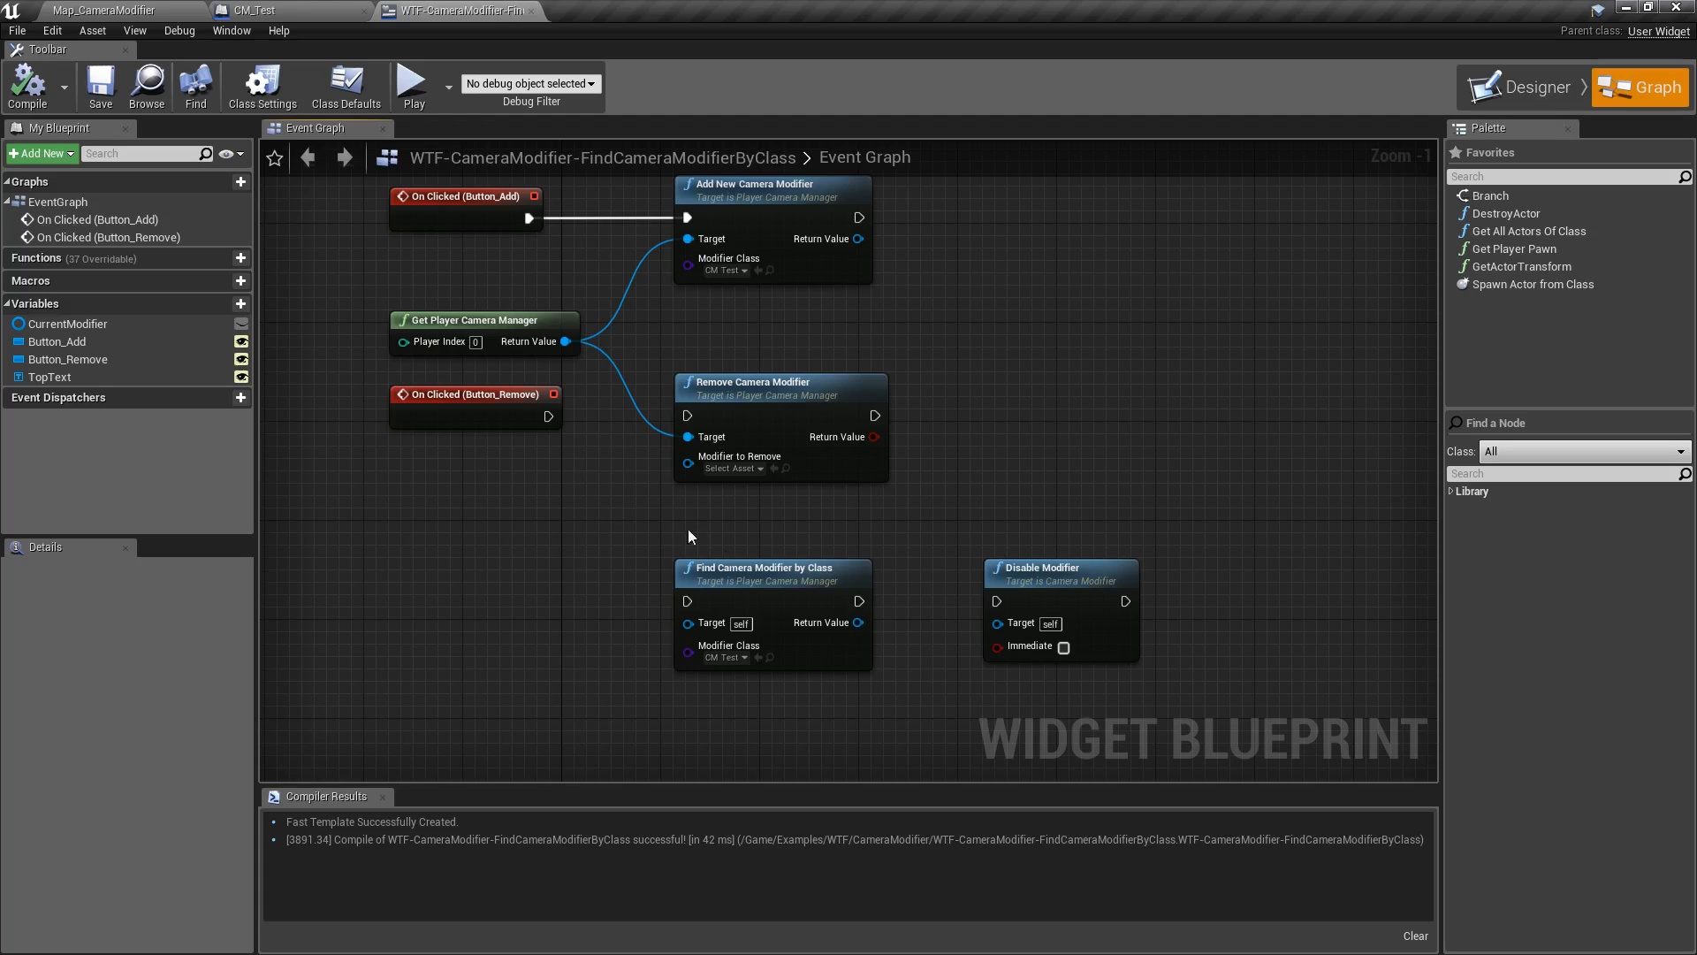
{"action": "mouse_move", "coordinate": [752, 563]}
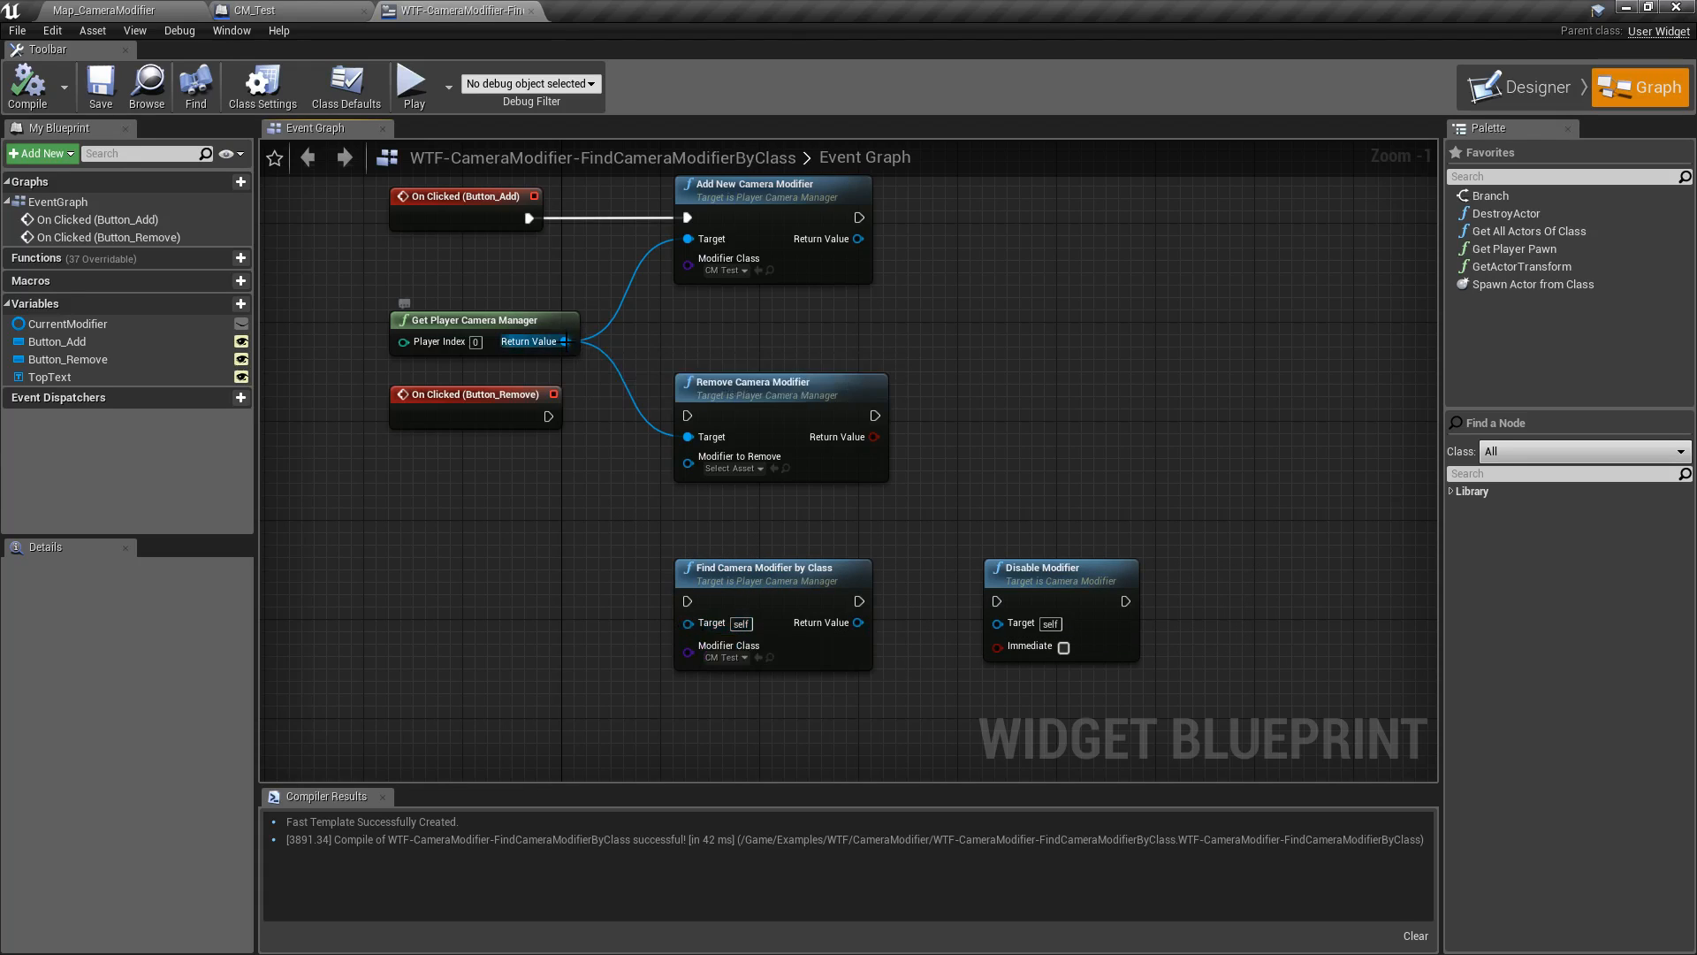
{"action": "left_click_drag", "start_coordinate": [558, 341], "coordinate": [688, 623]}
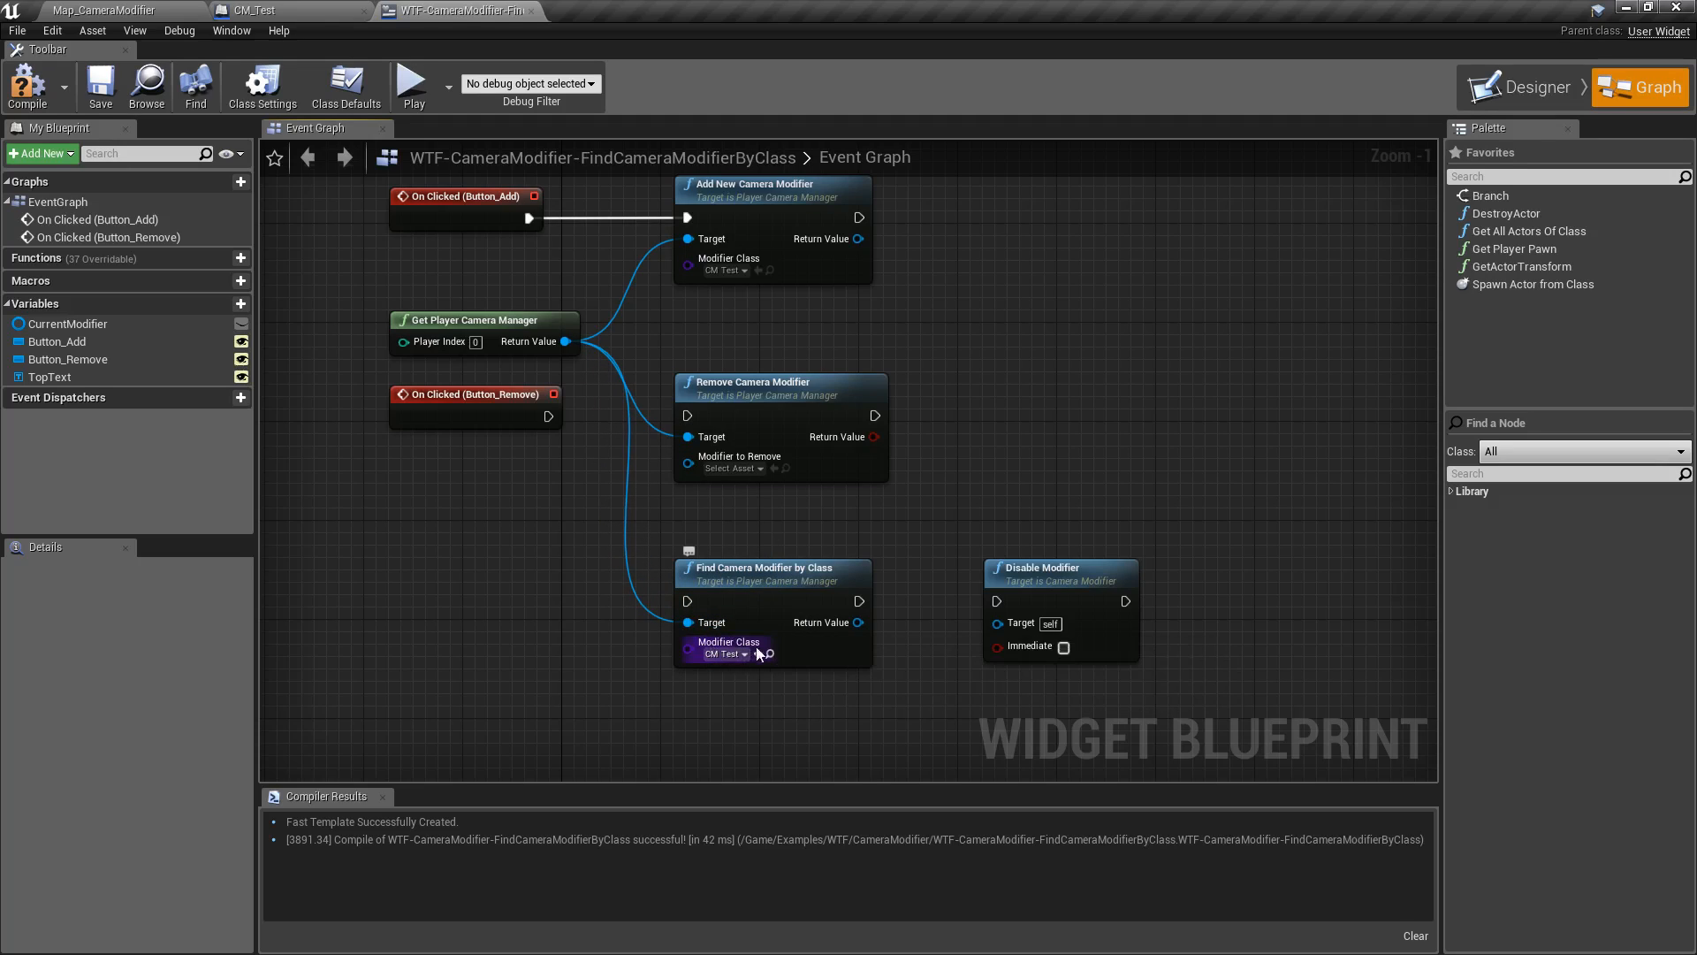
{"action": "left_click", "coordinate": [722, 652]}
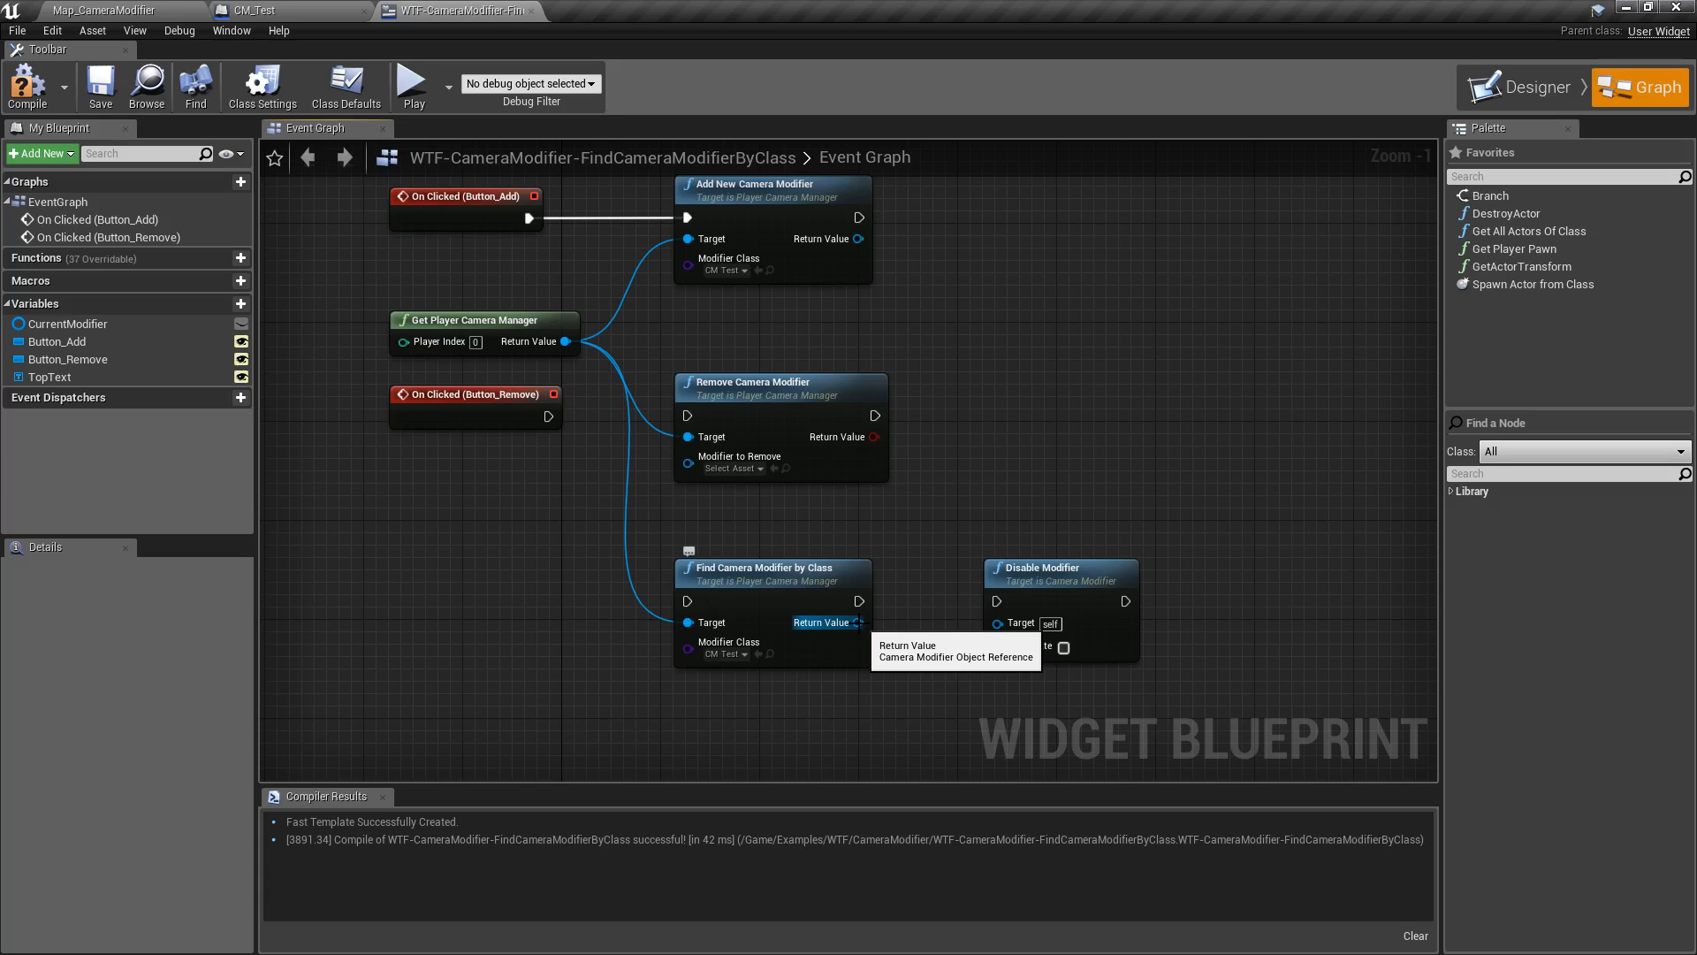
{"action": "mouse_move", "coordinate": [850, 595]}
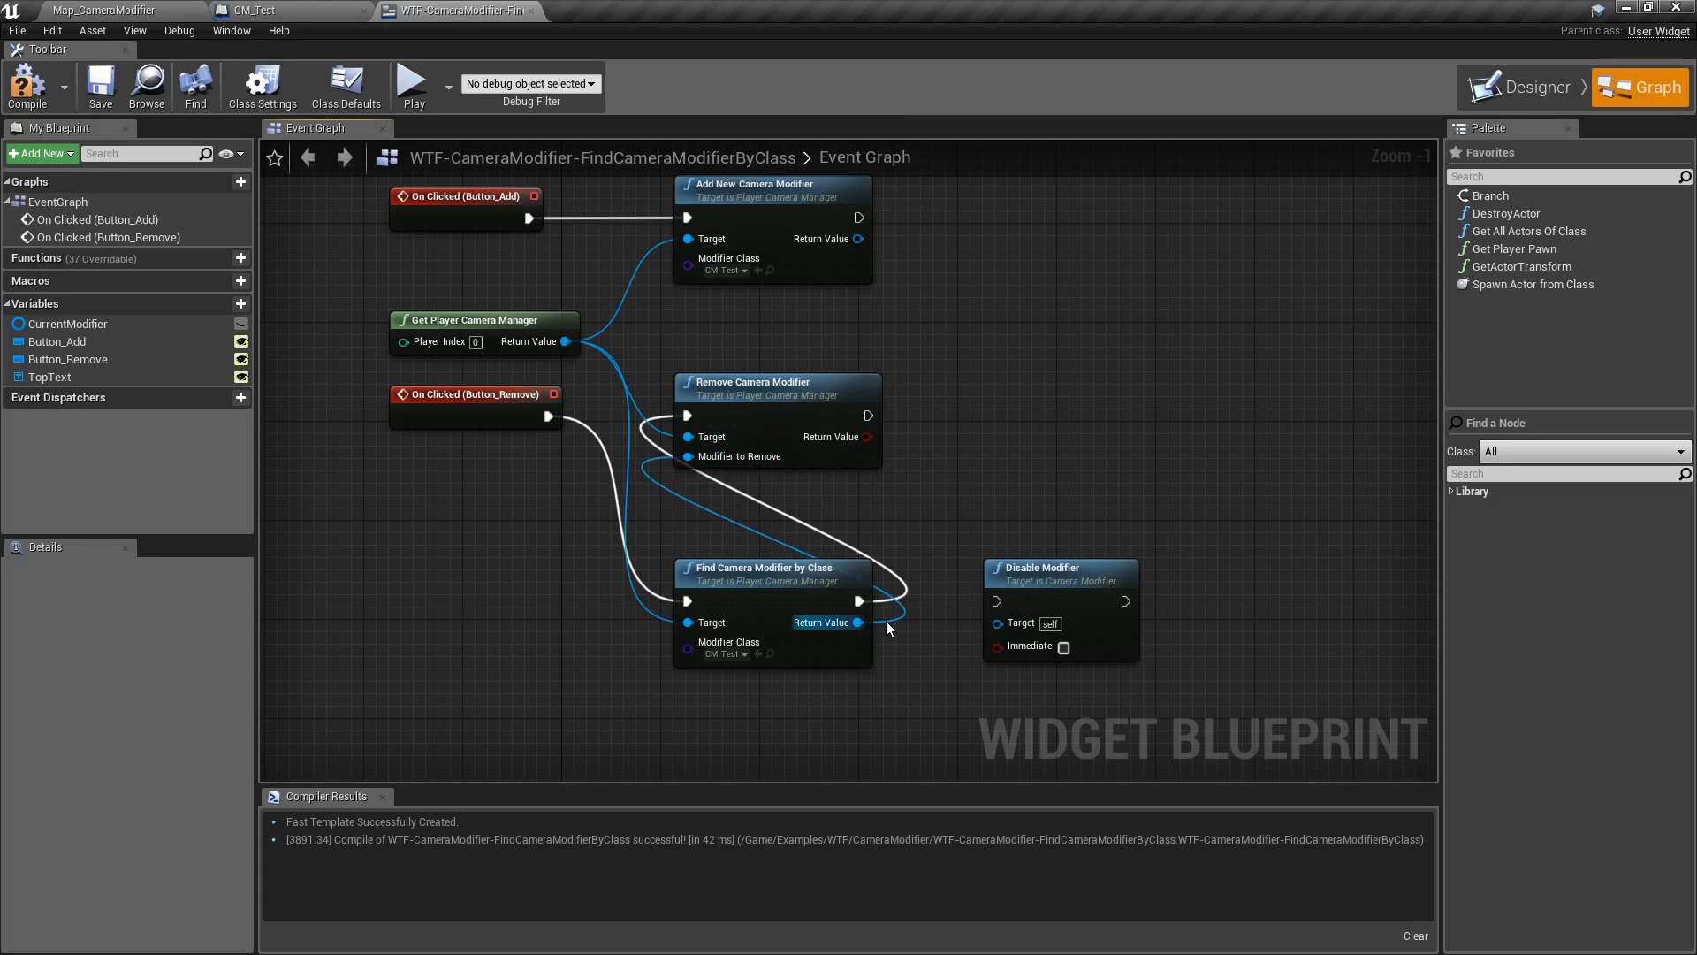
{"action": "left_click", "coordinate": [411, 85]}
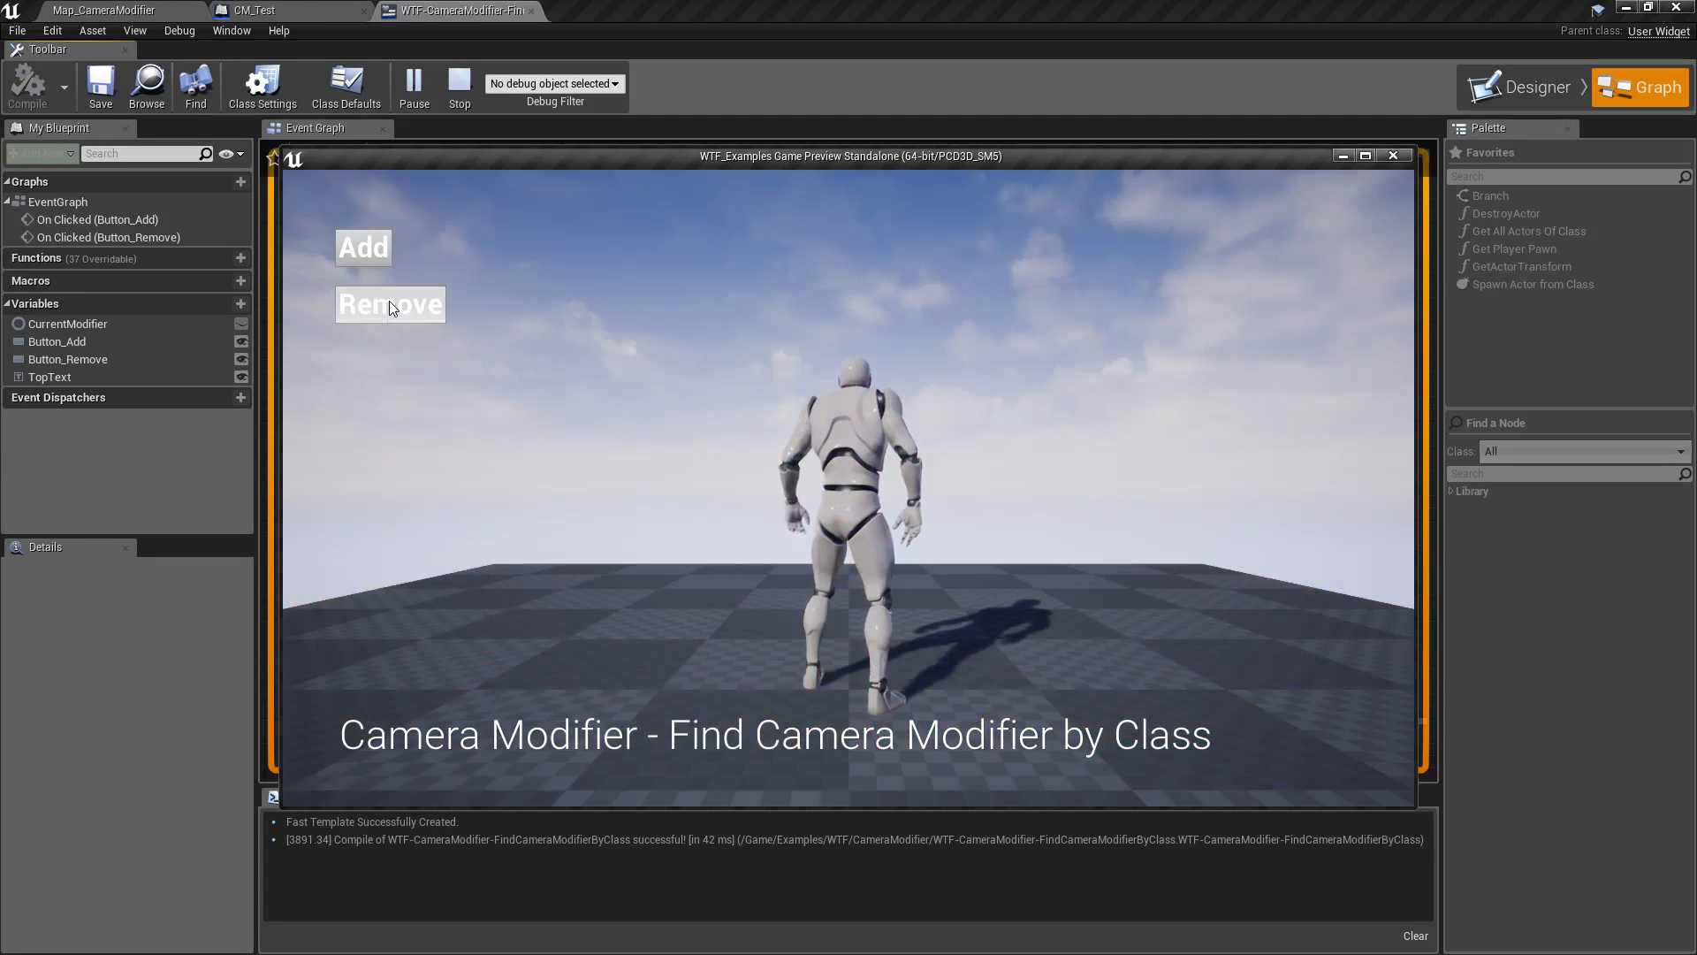
Press the in-game Remove button twice to clear the camera effect, then close the preview window
{"action": "left_click", "coordinate": [389, 304]}
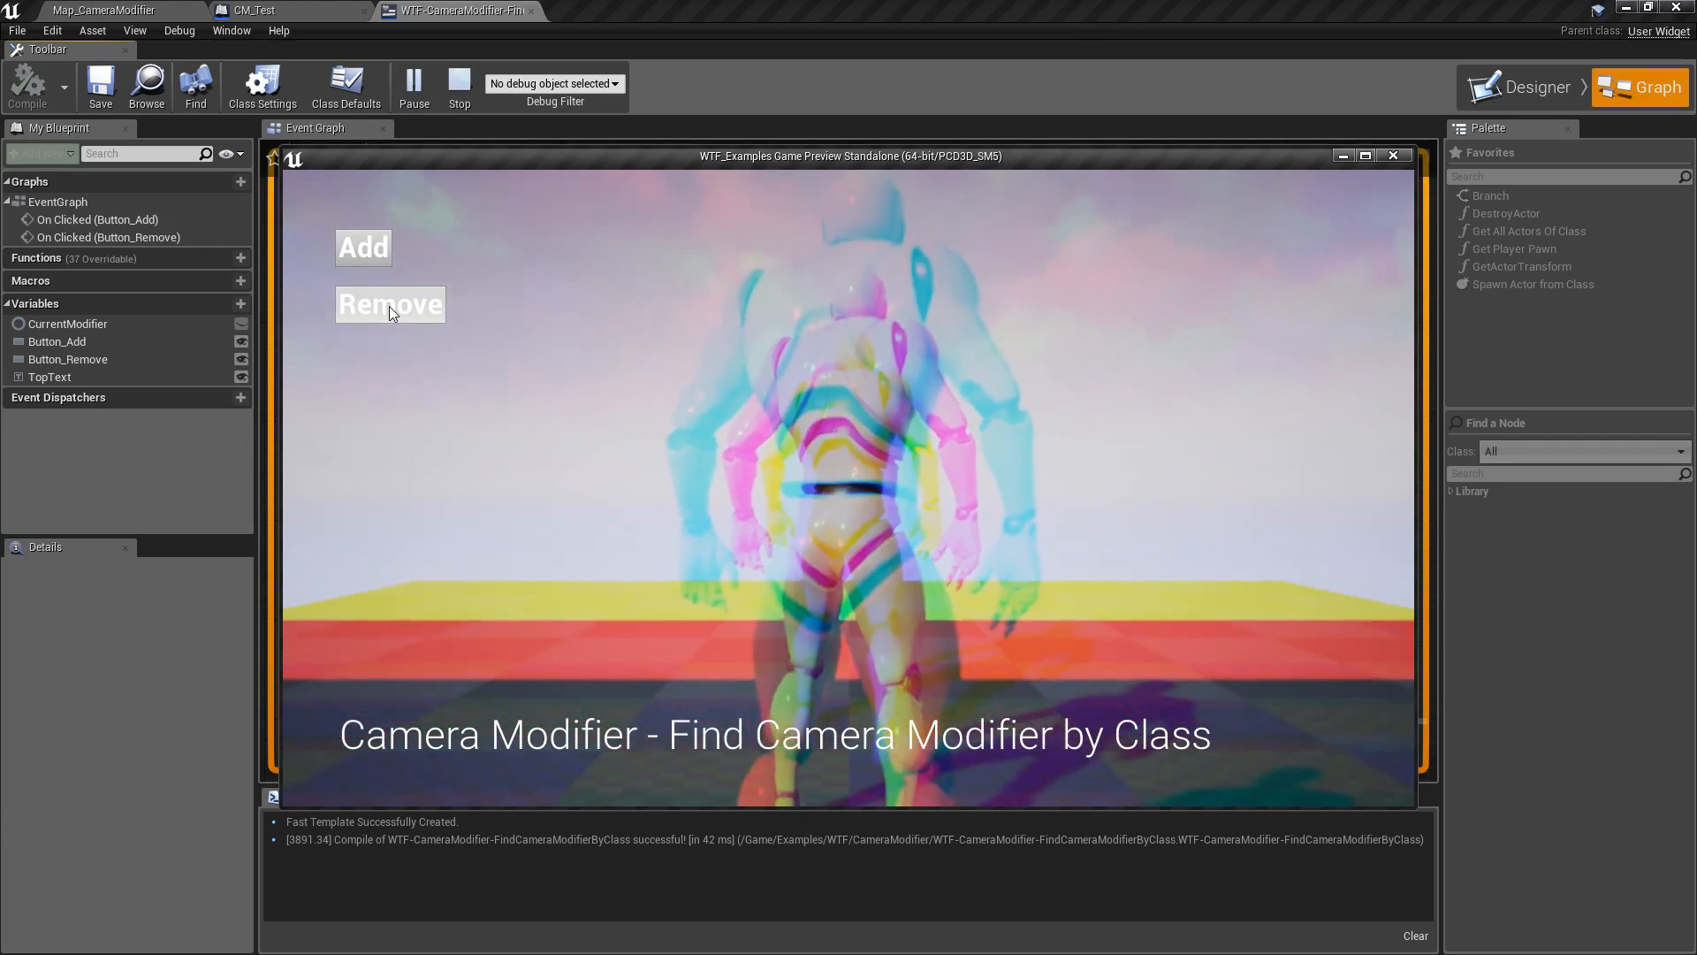
{"action": "left_click", "coordinate": [389, 303]}
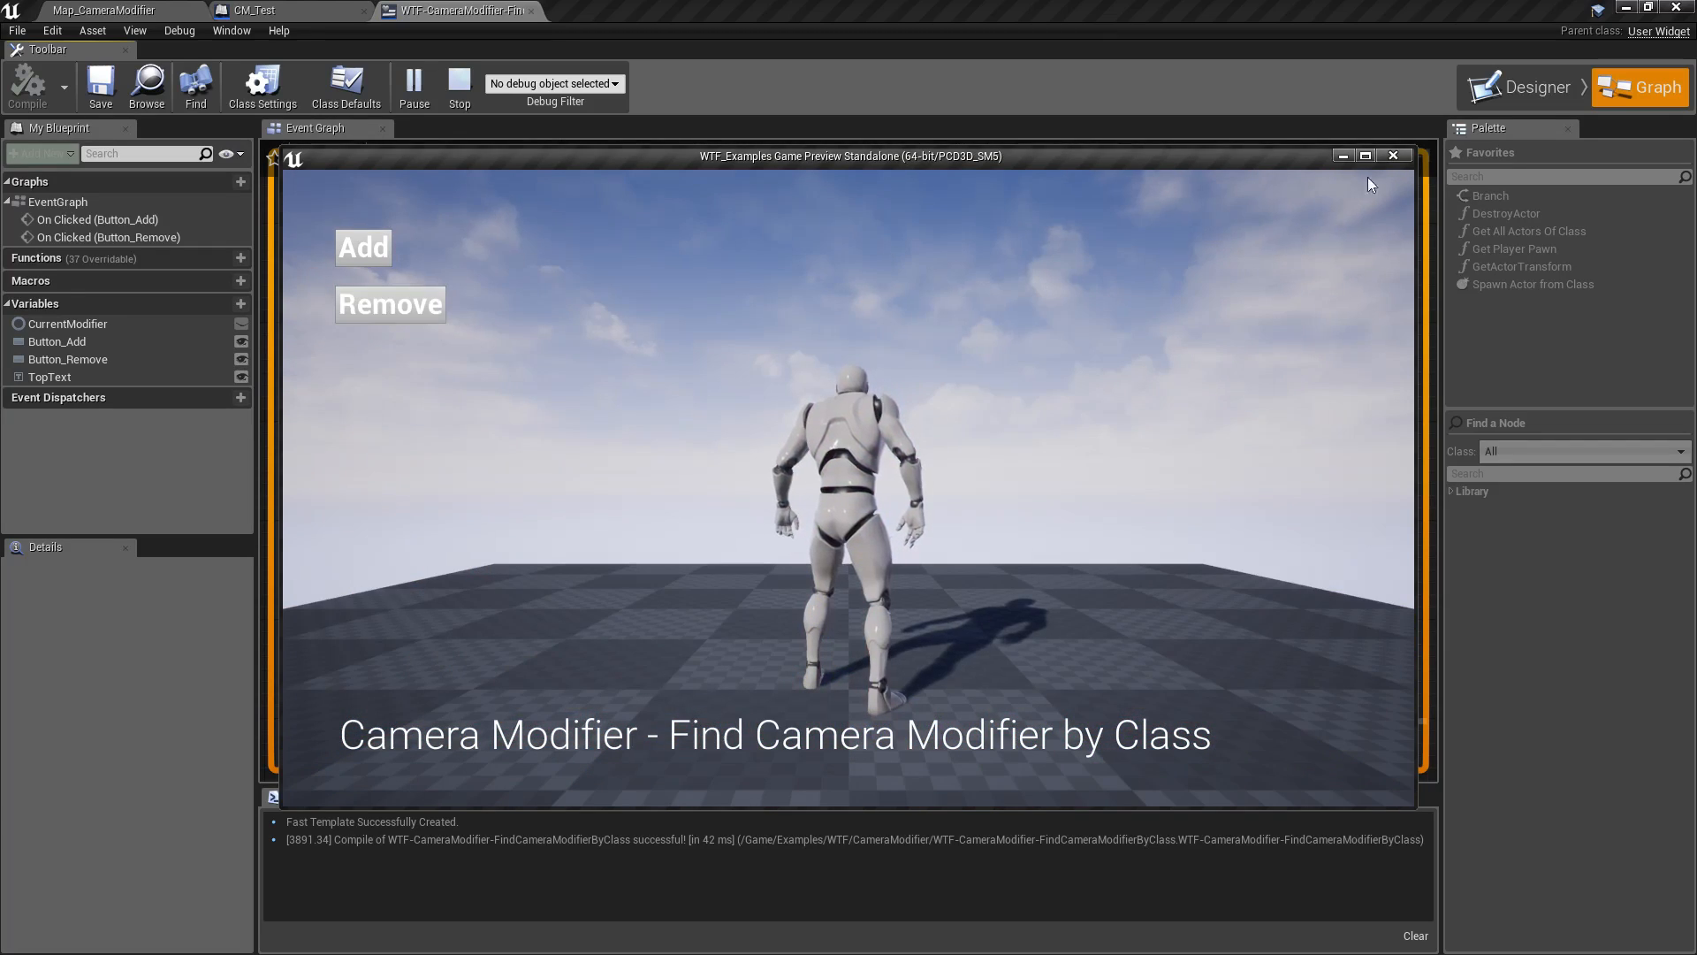
{"action": "left_click", "coordinate": [1394, 155]}
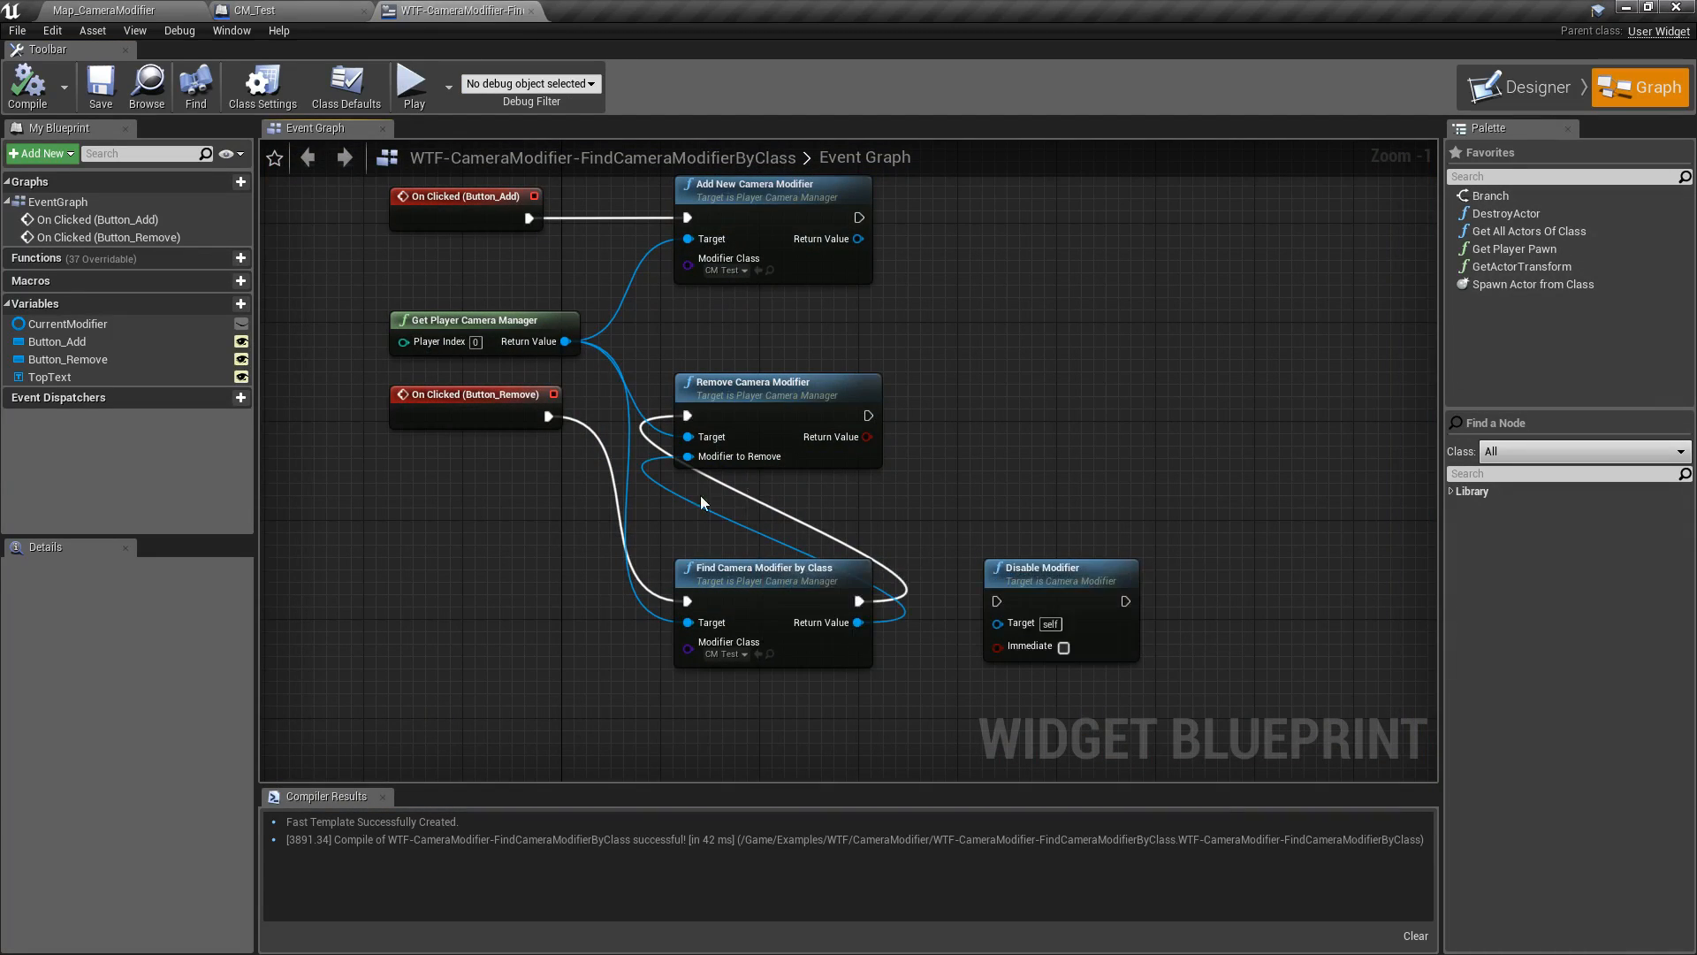
{"action": "mouse_move", "coordinate": [758, 584]}
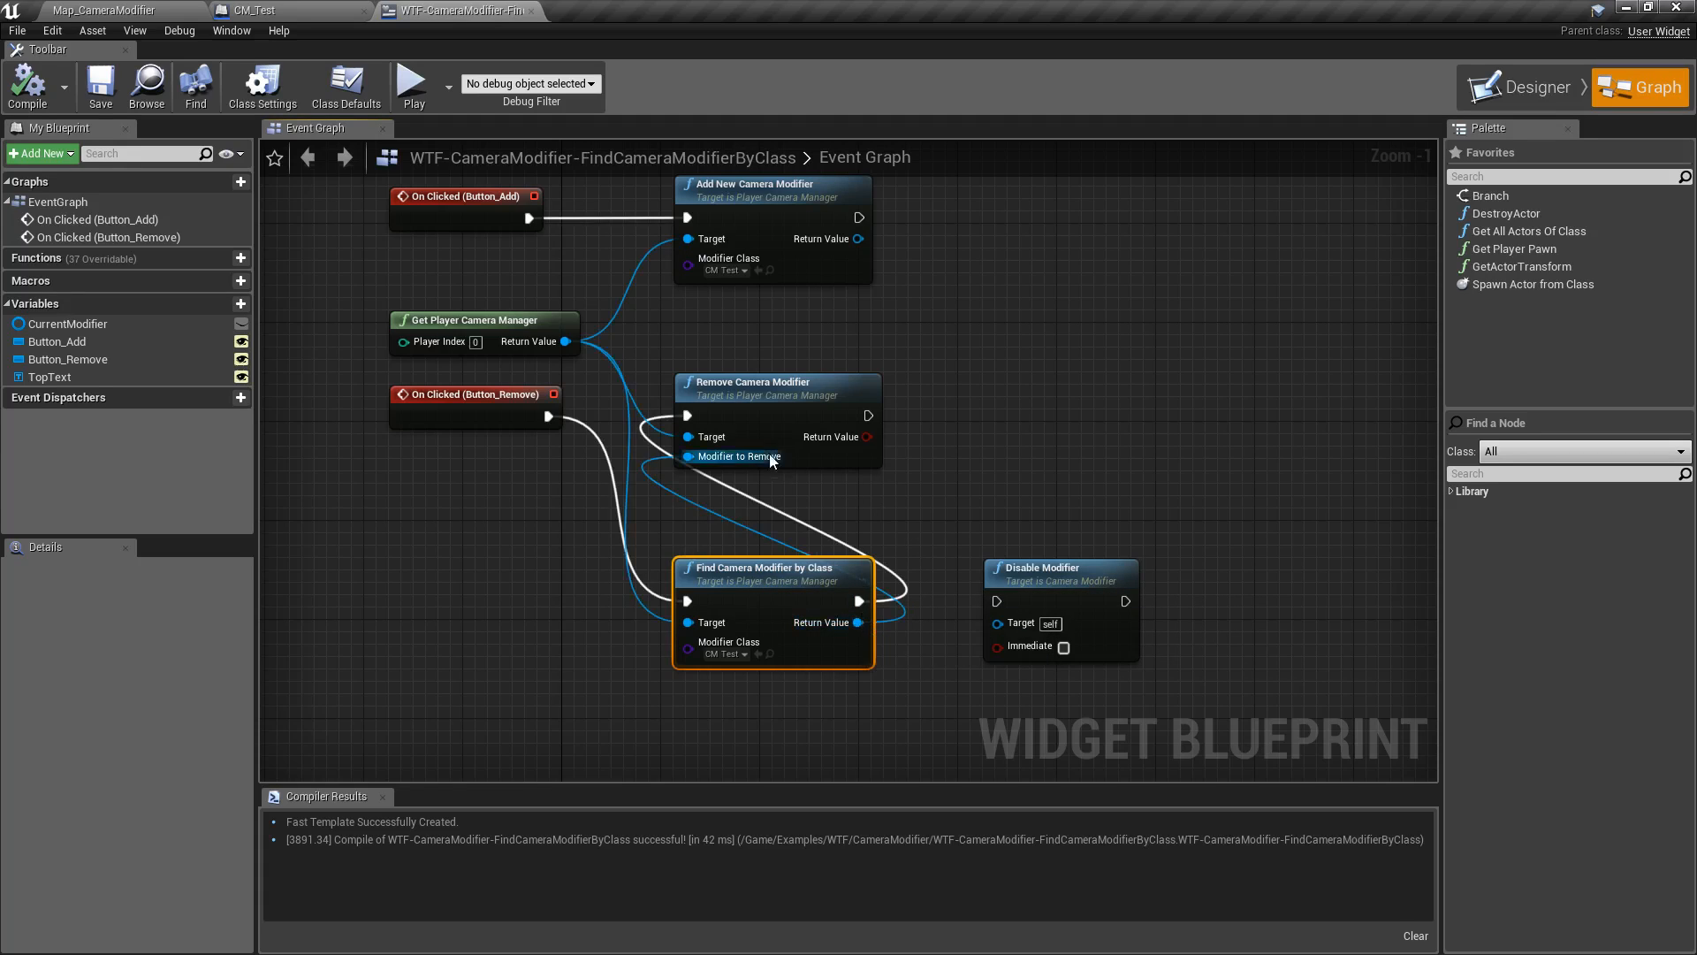
{"action": "mouse_move", "coordinate": [745, 478]}
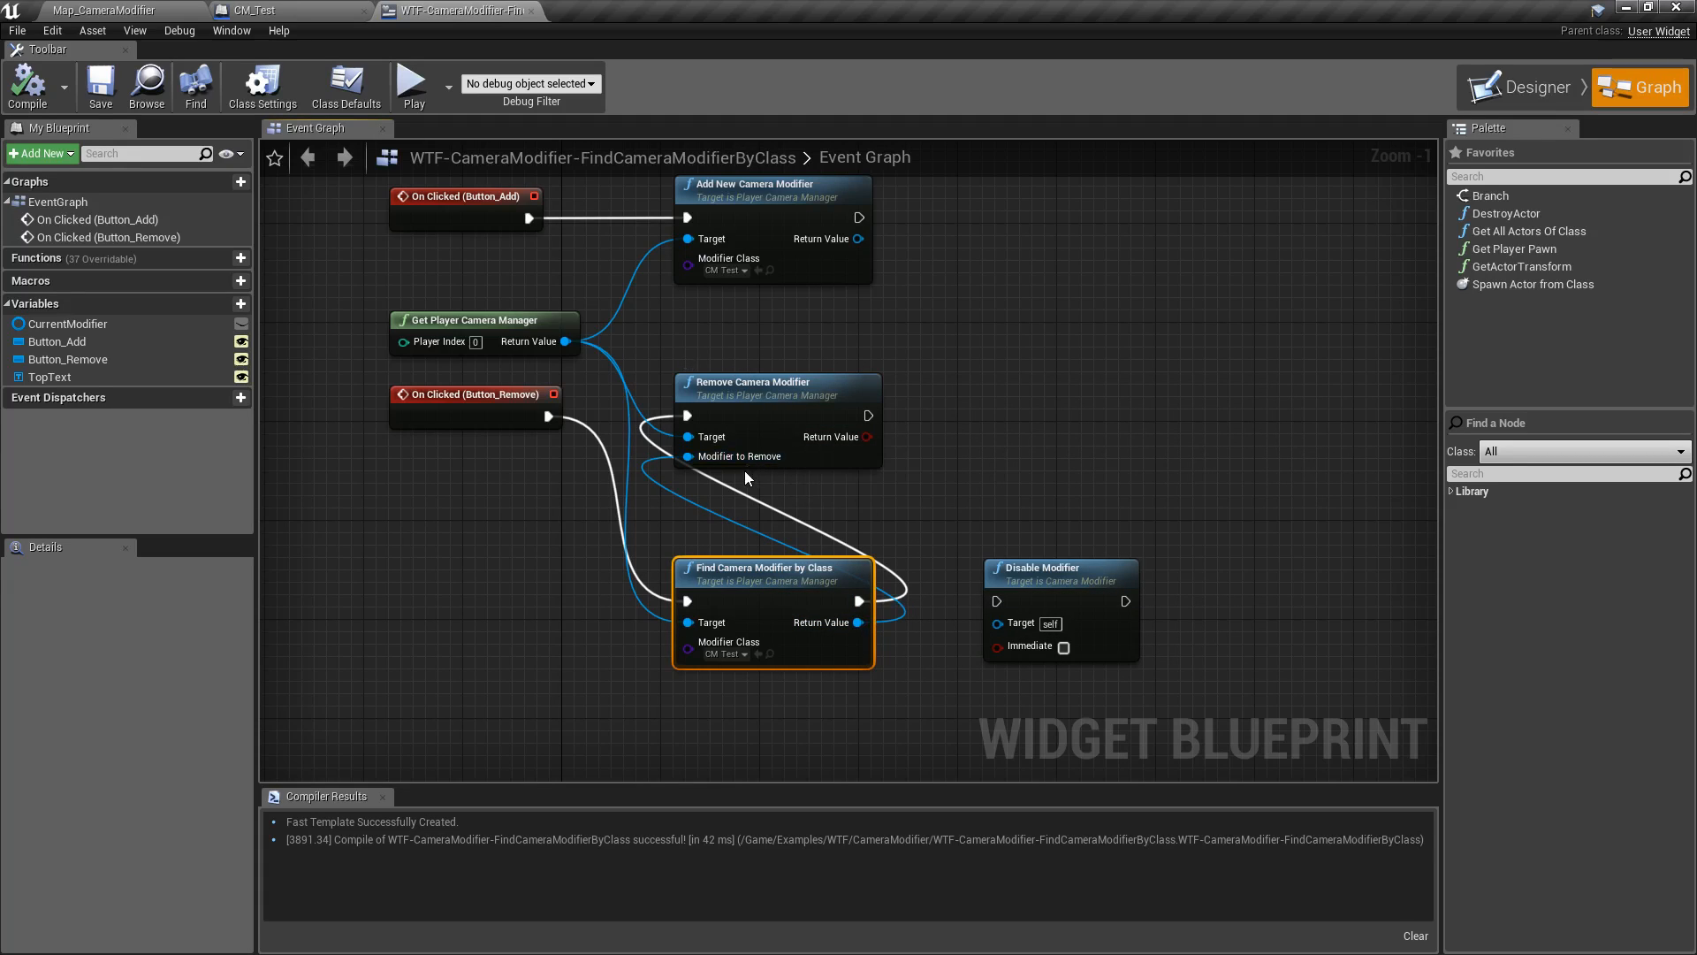
{"action": "mouse_move", "coordinate": [853, 623]}
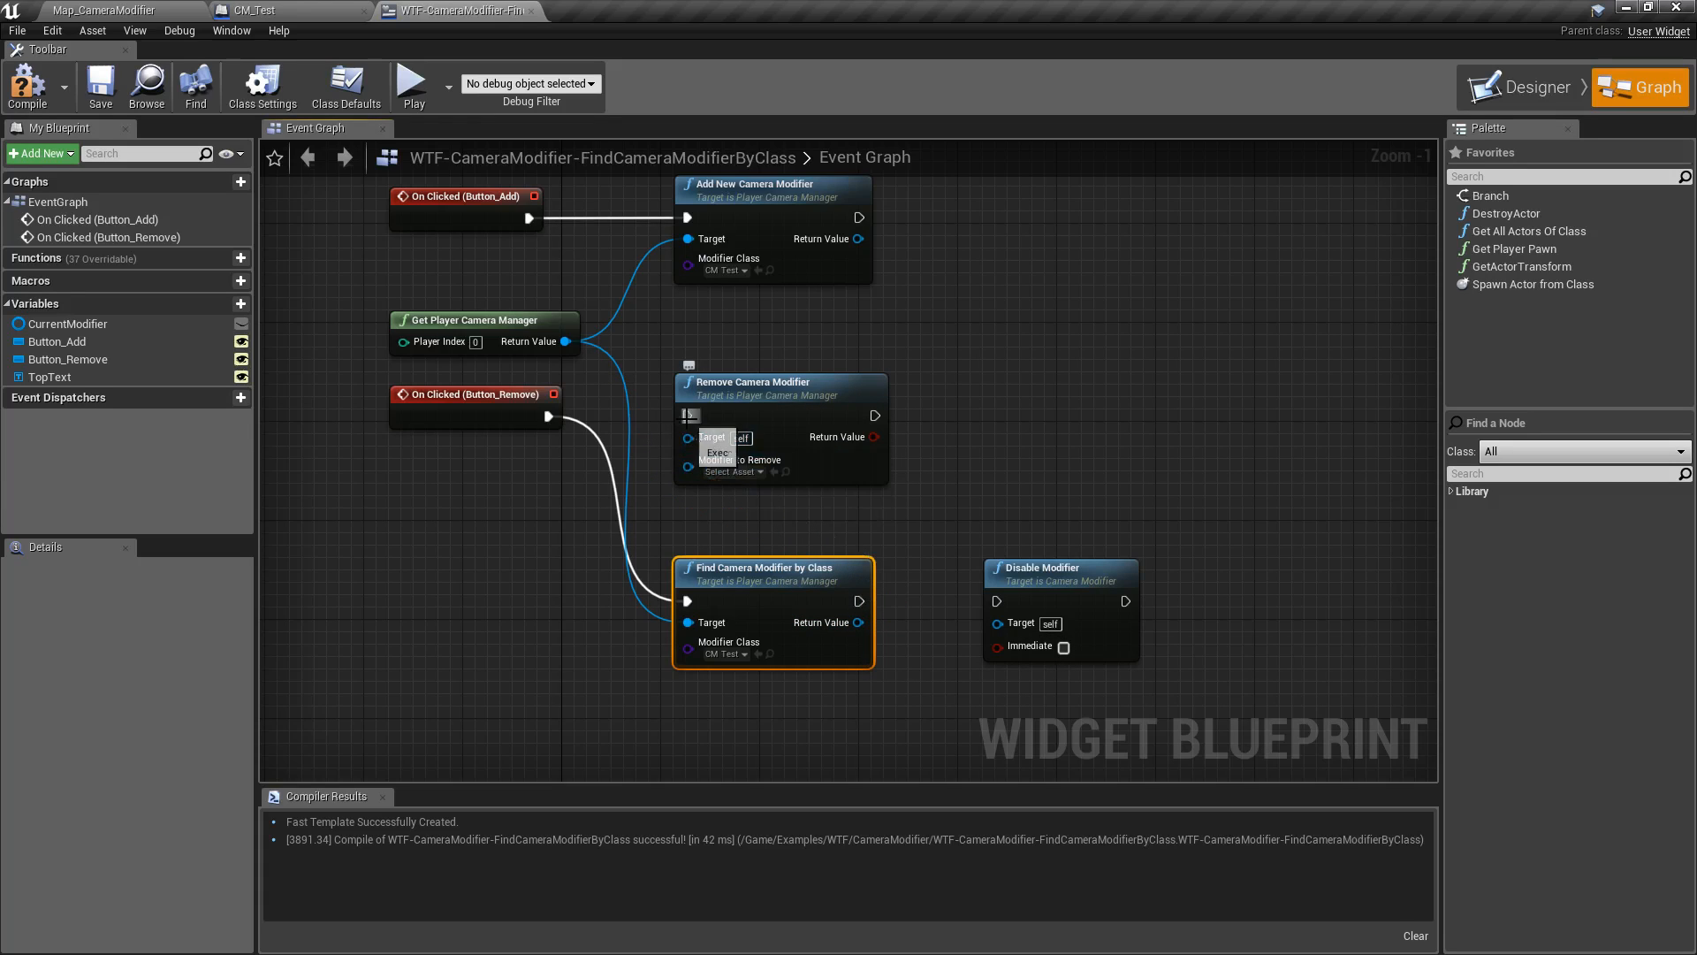
Connect Find Camera Modifier by Class's Return Value to the Disable Modifier Target pin
{"action": "left_click_drag", "start_coordinate": [859, 622], "coordinate": [997, 623]}
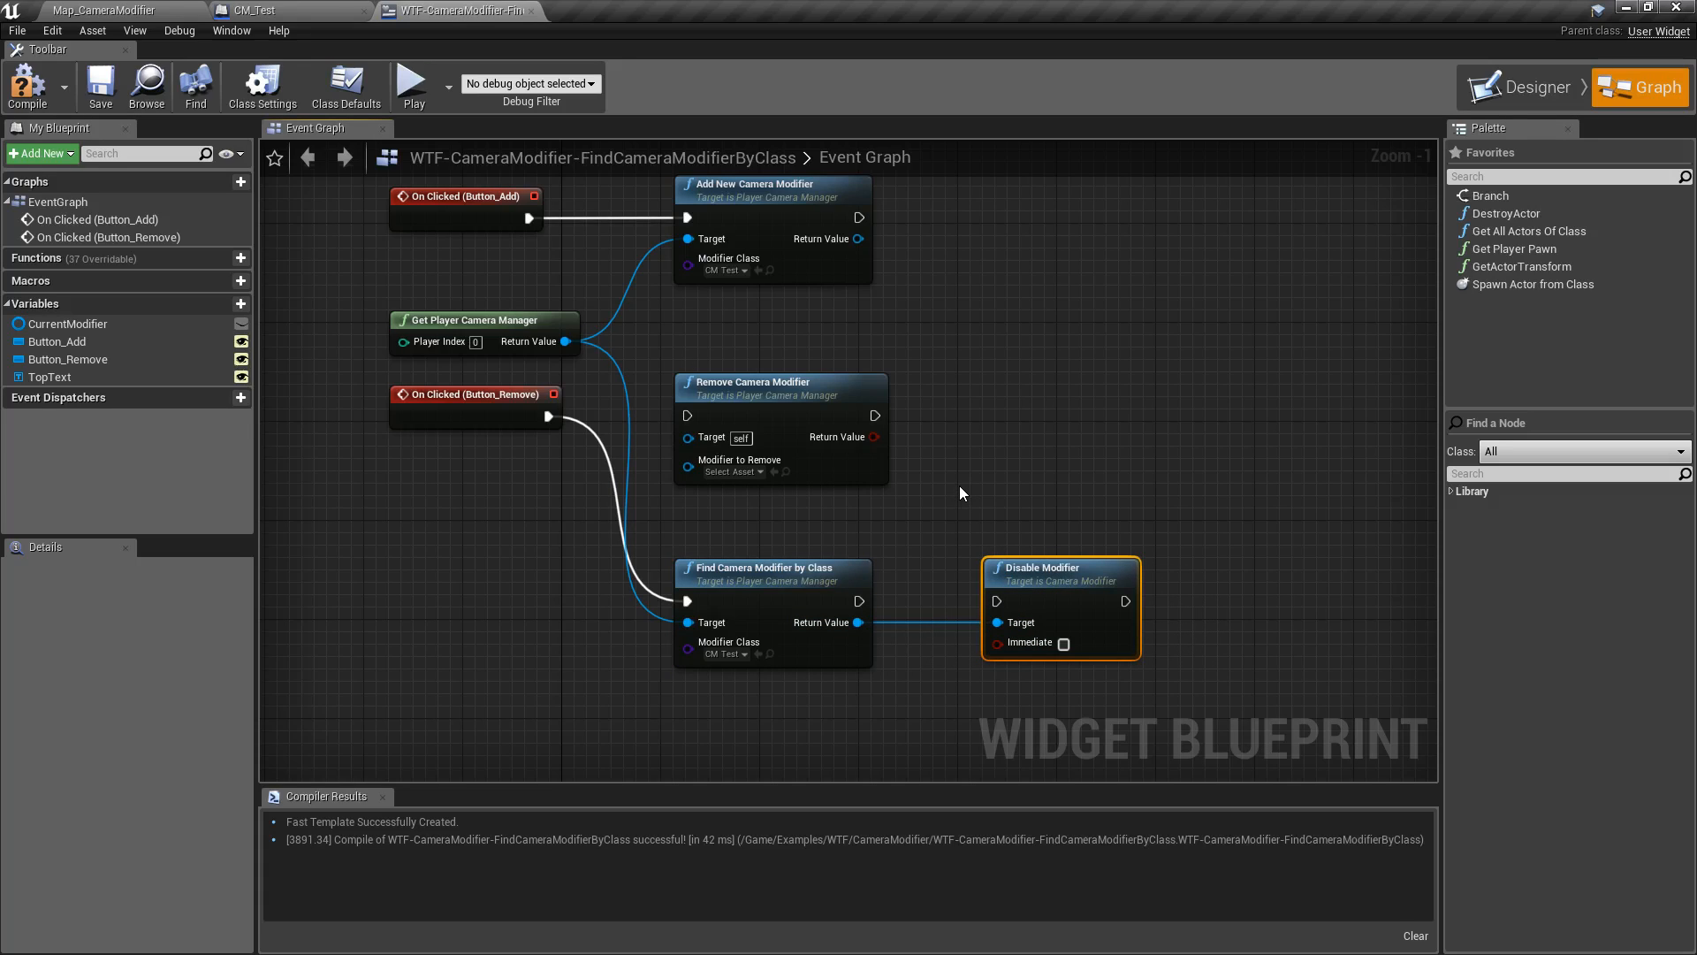
{"action": "left_click", "coordinate": [770, 567]}
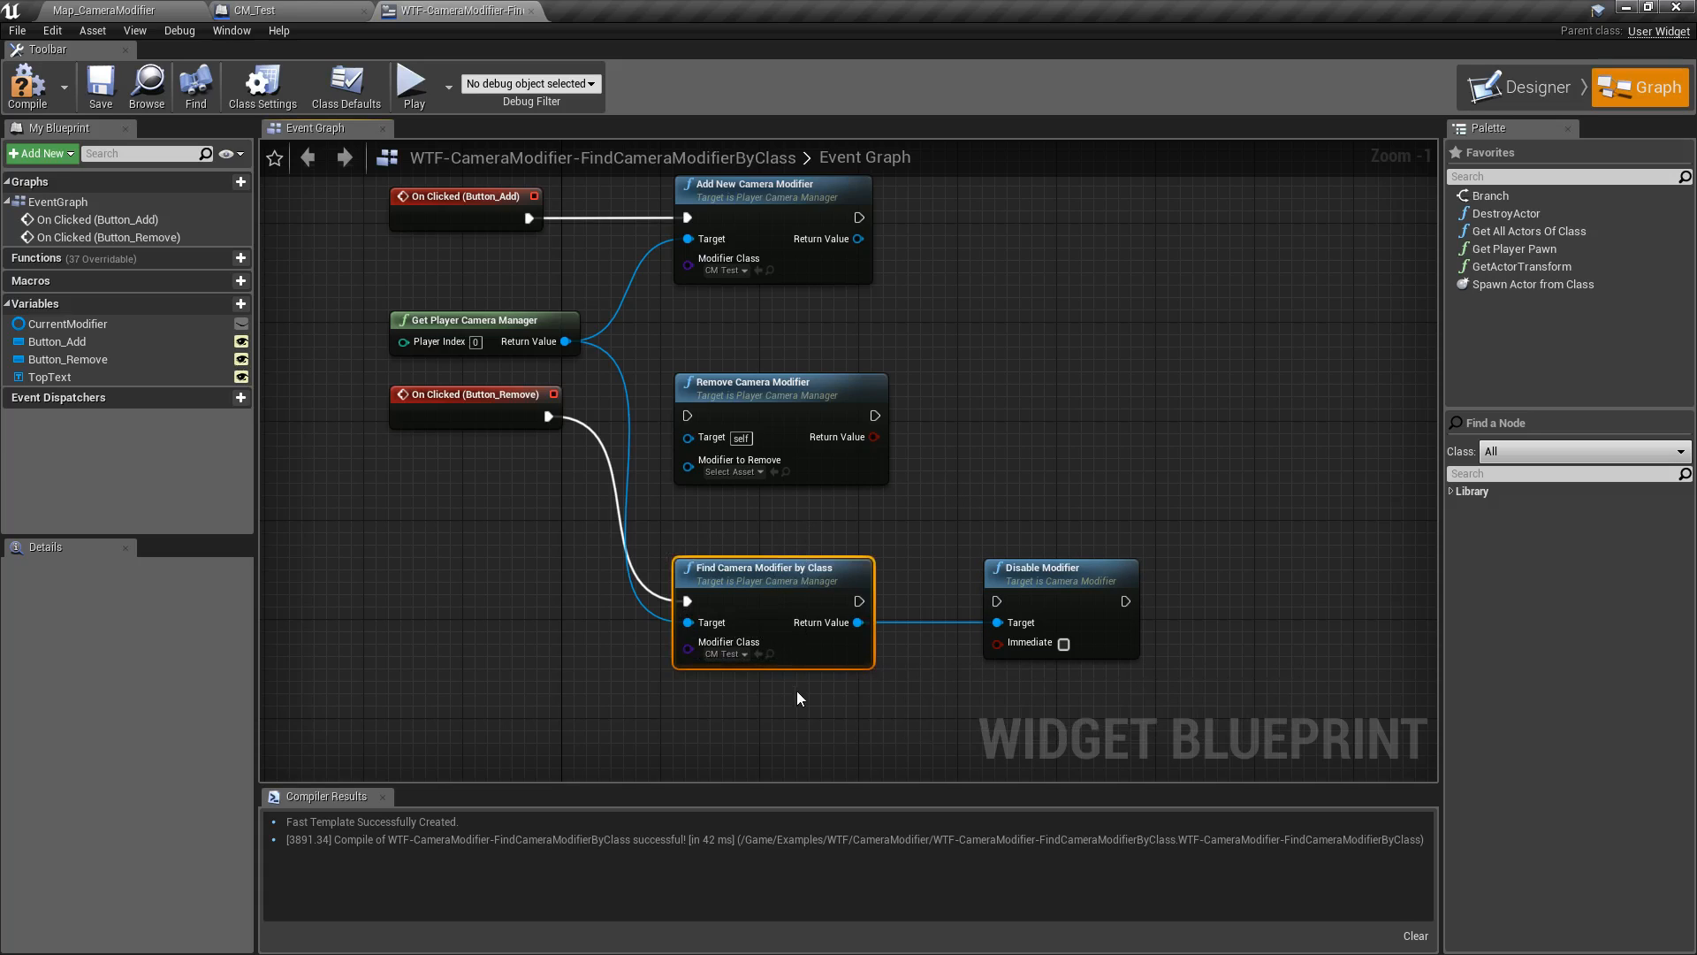
{"action": "mouse_move", "coordinate": [758, 623]}
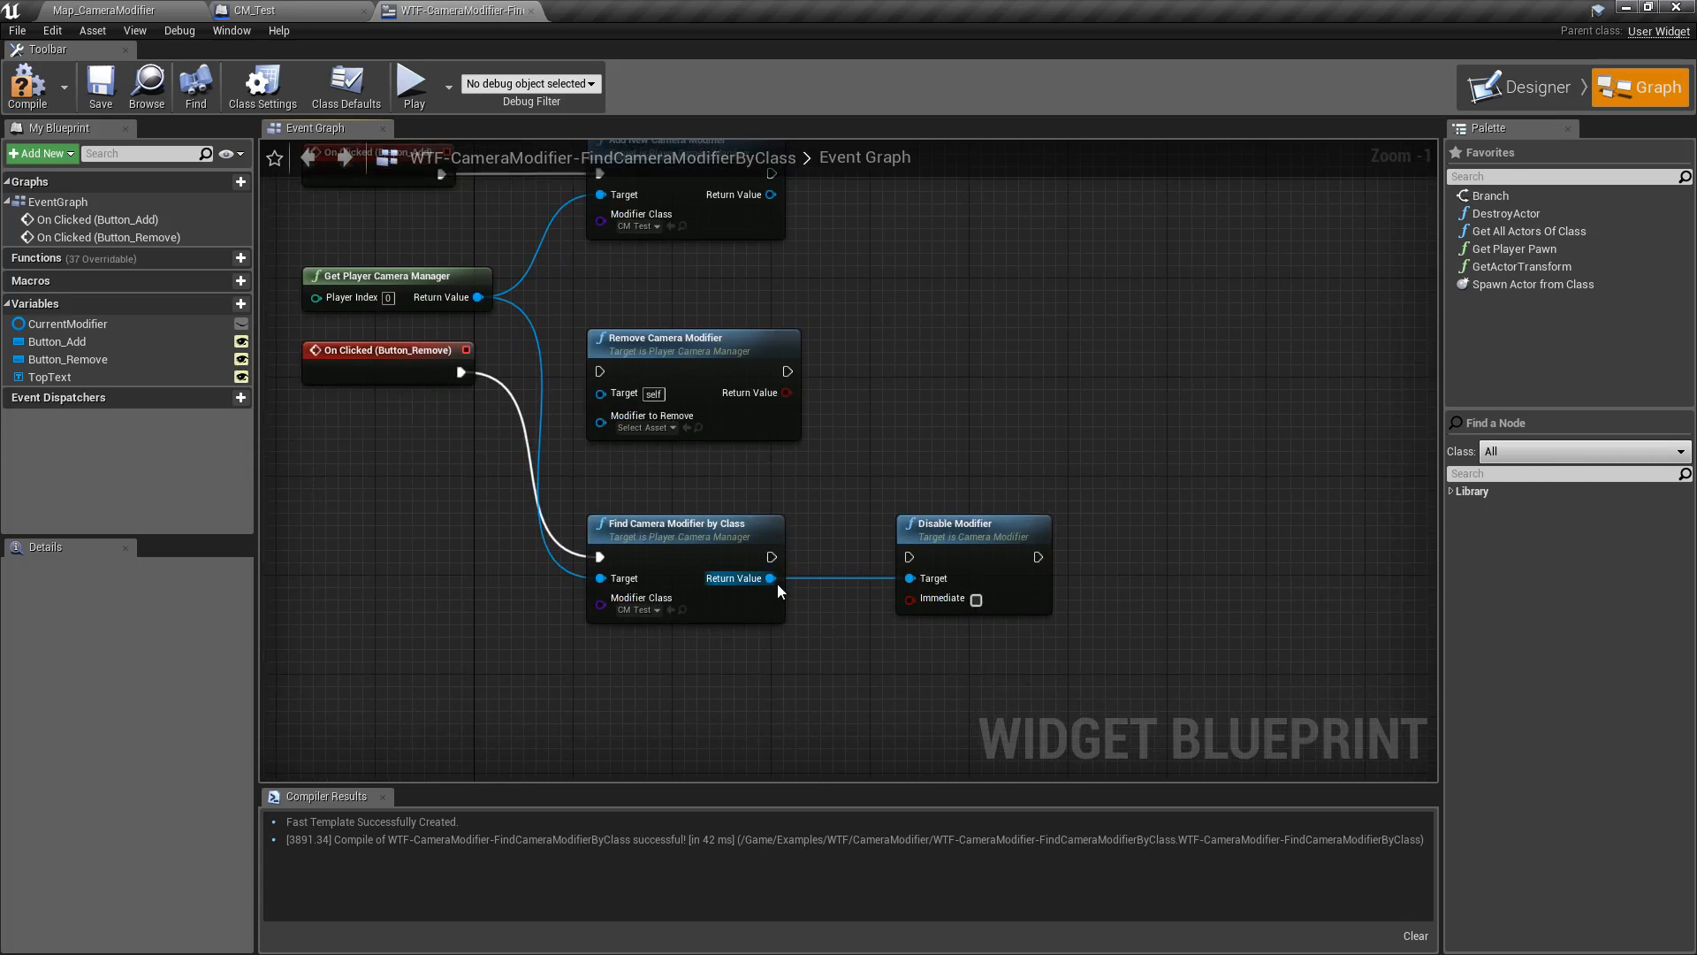
{"action": "mouse_move", "coordinate": [809, 481]}
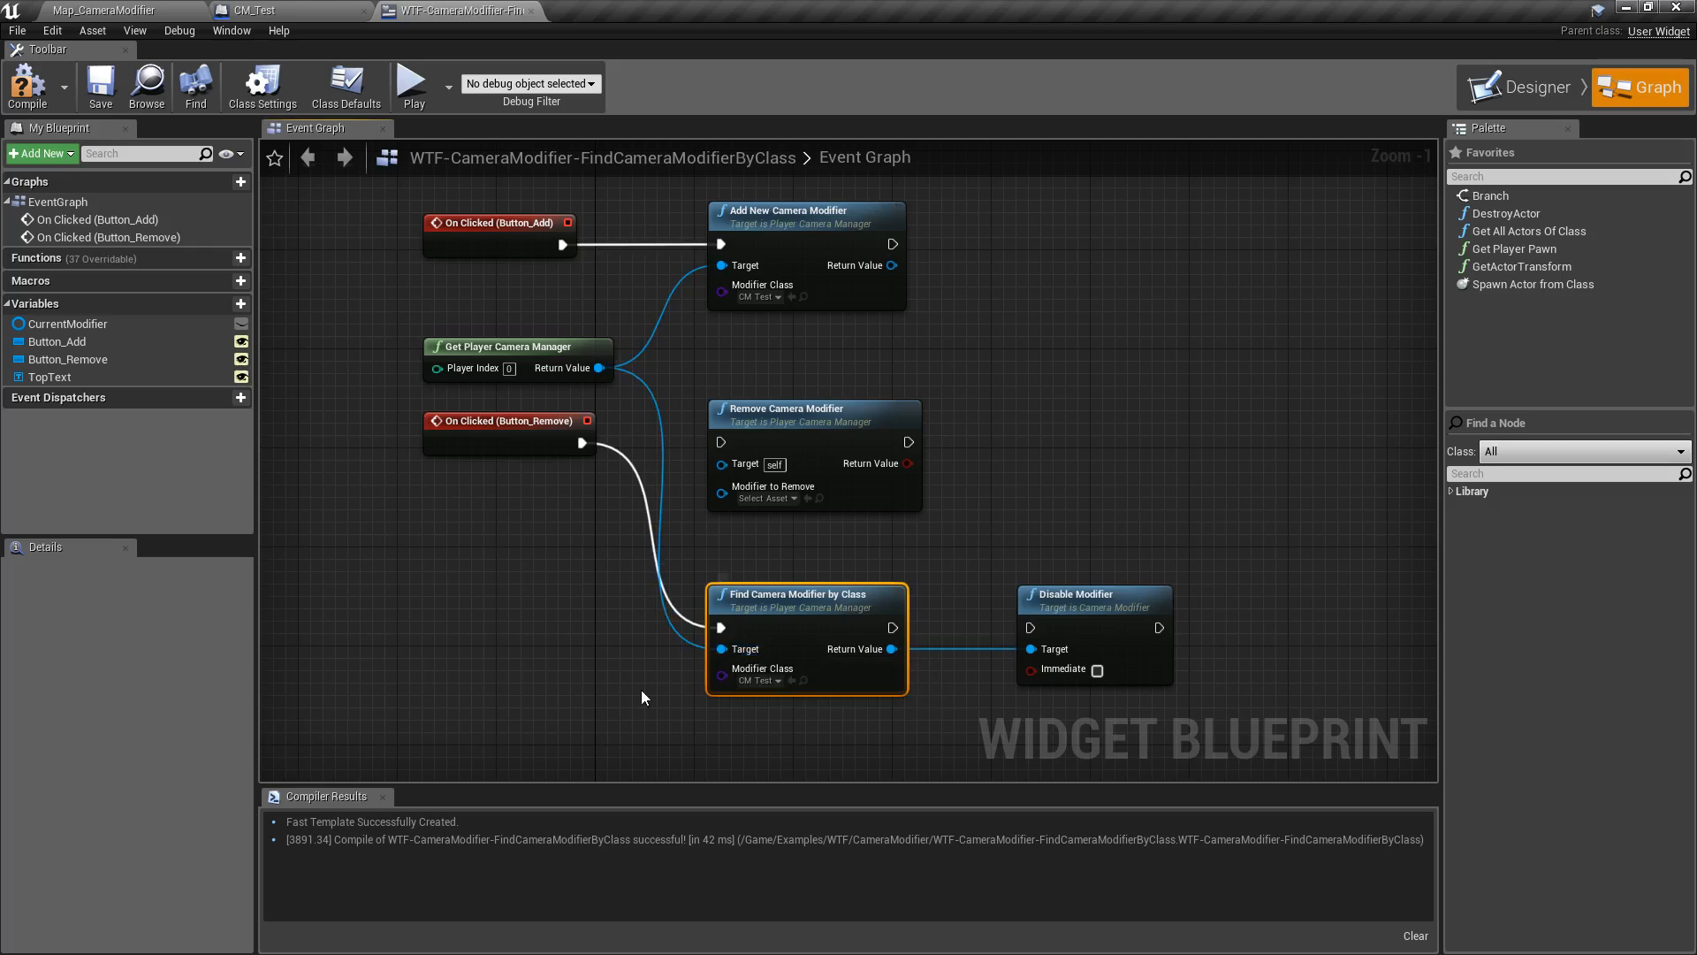
{"action": "left_click", "coordinate": [761, 680]}
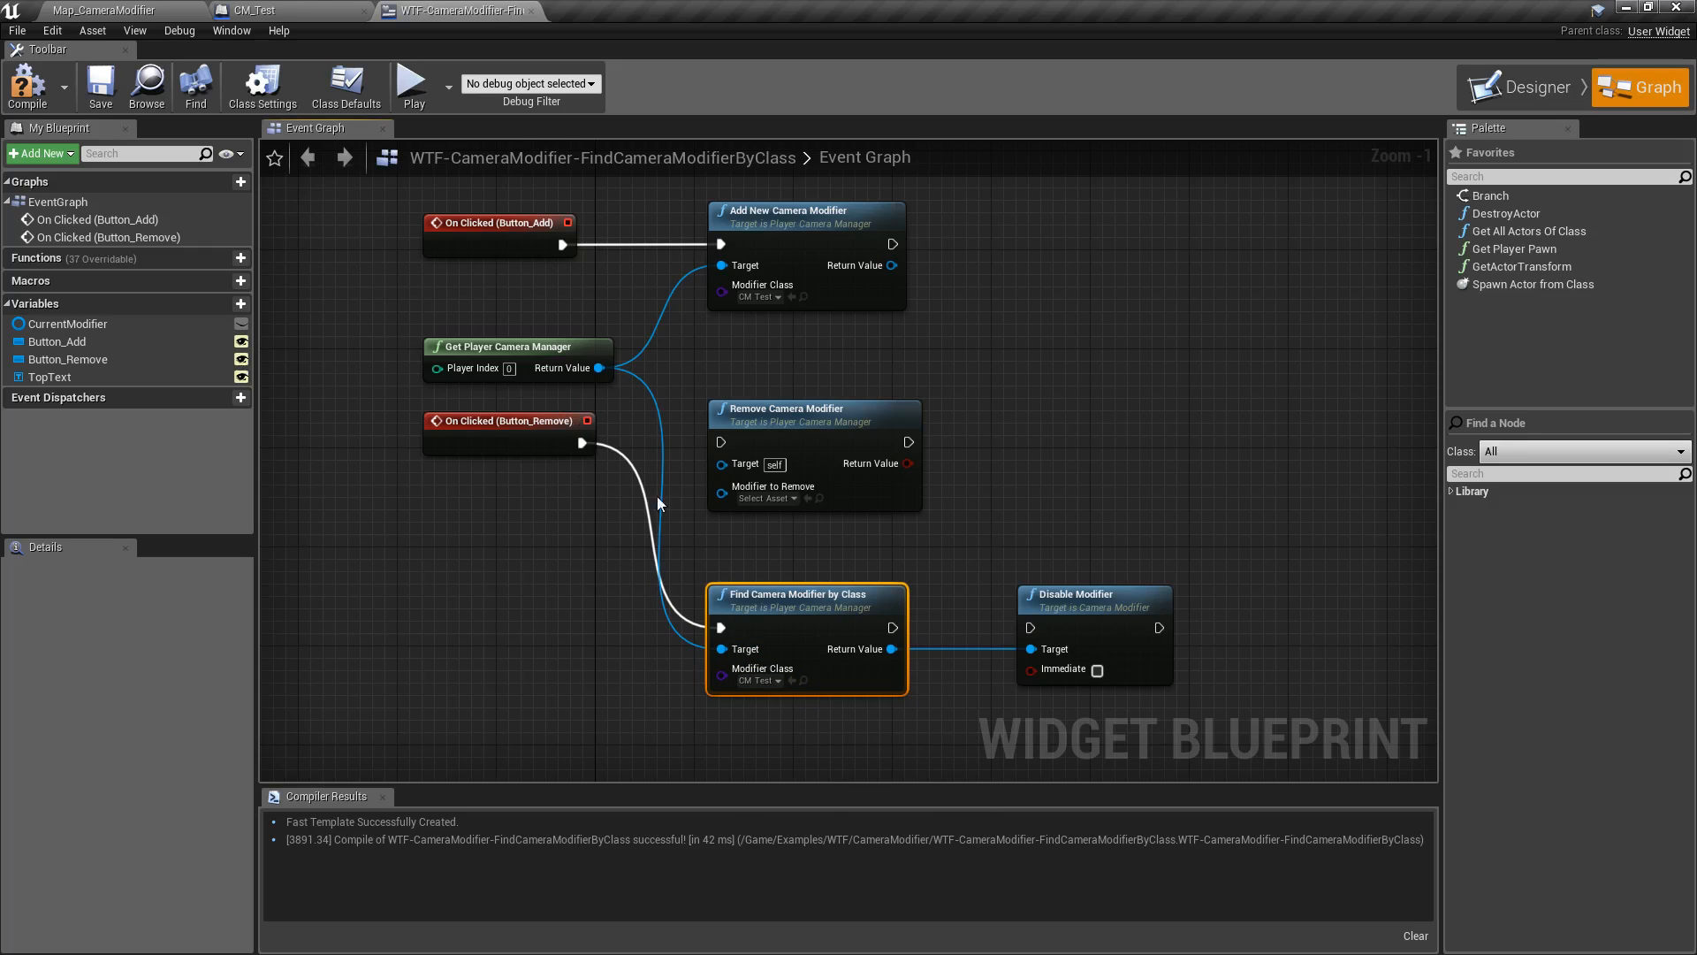
{"action": "mouse_move", "coordinate": [969, 565]}
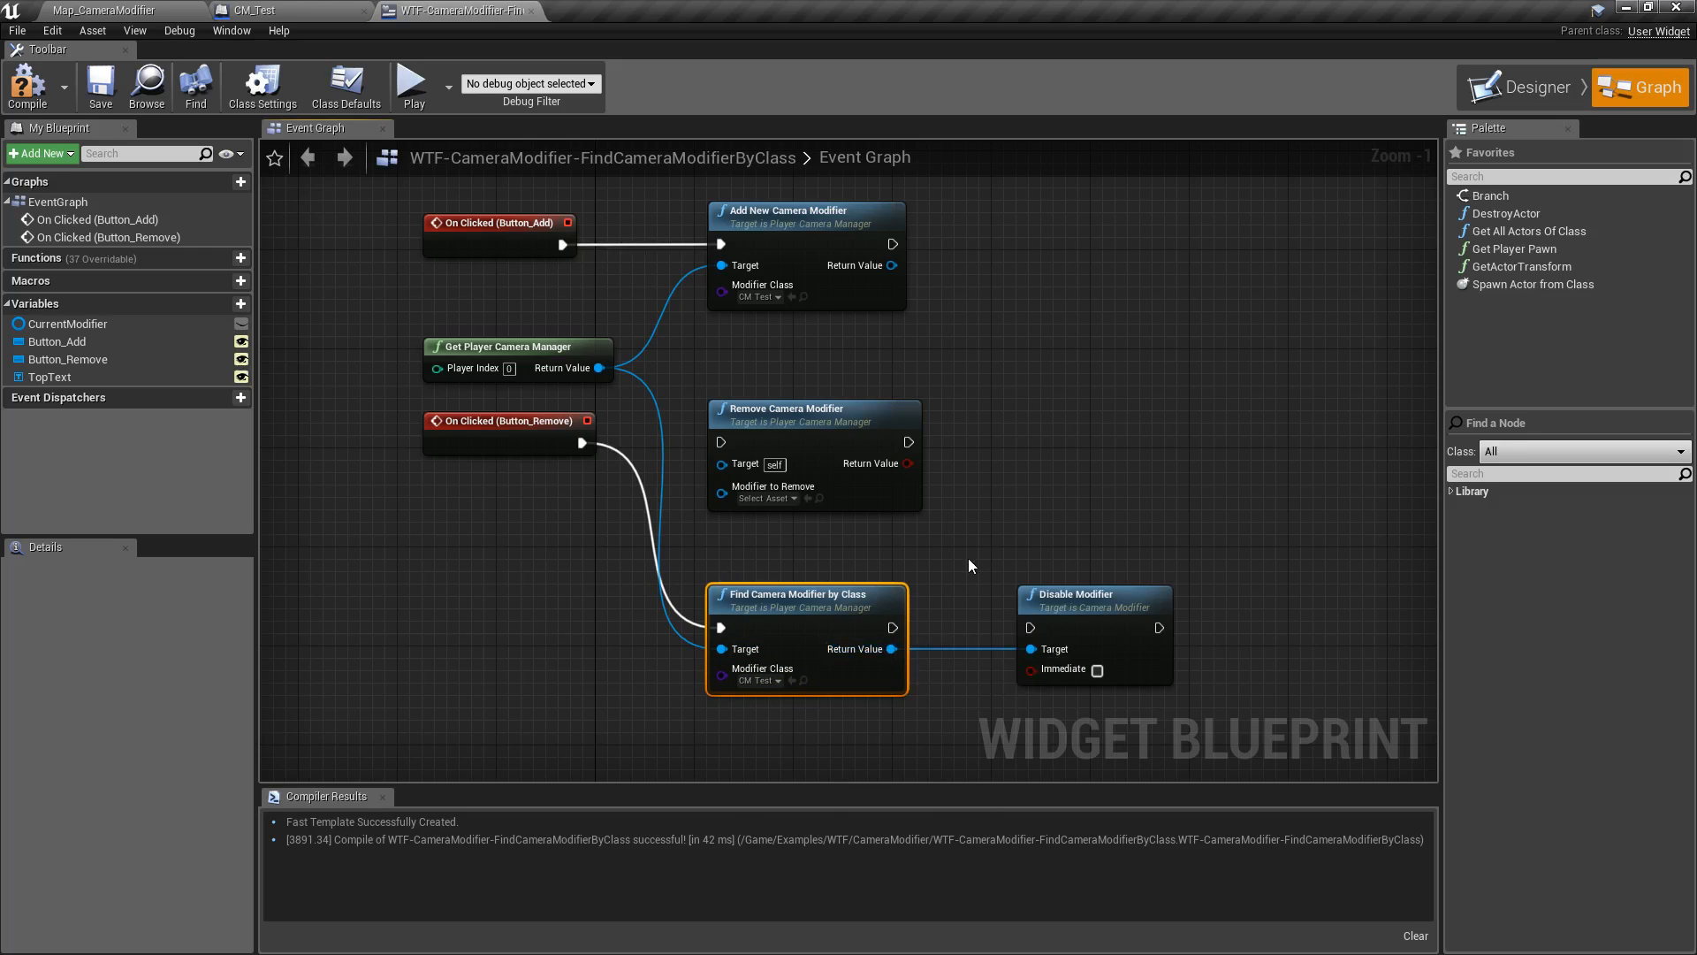